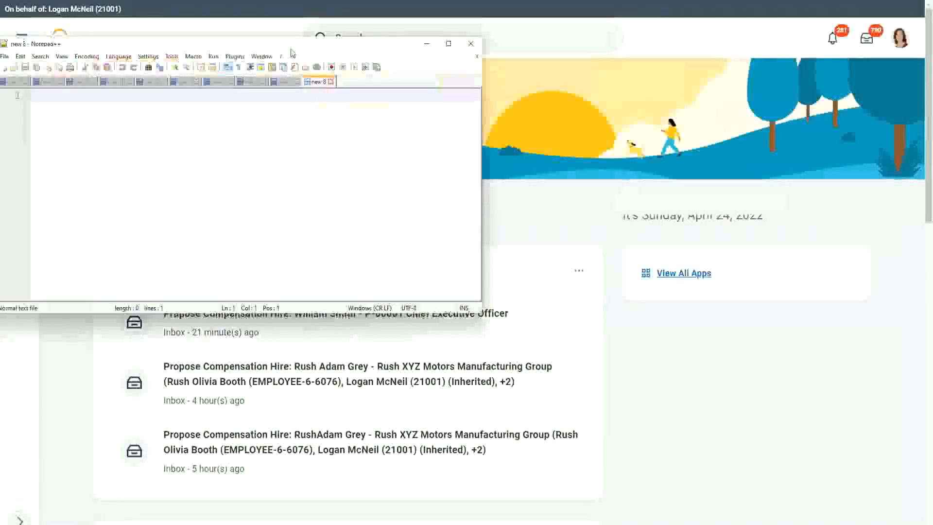
Maximize the Notepad++ window so the blank note fills the screen.
left_click(448, 43)
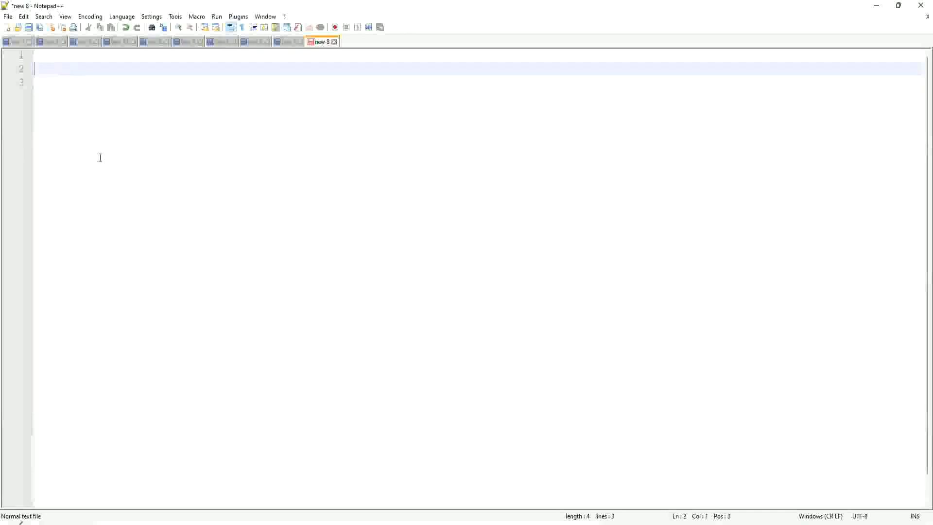
mouse_move(109, 166)
type("Dependent Information    : Dependent")
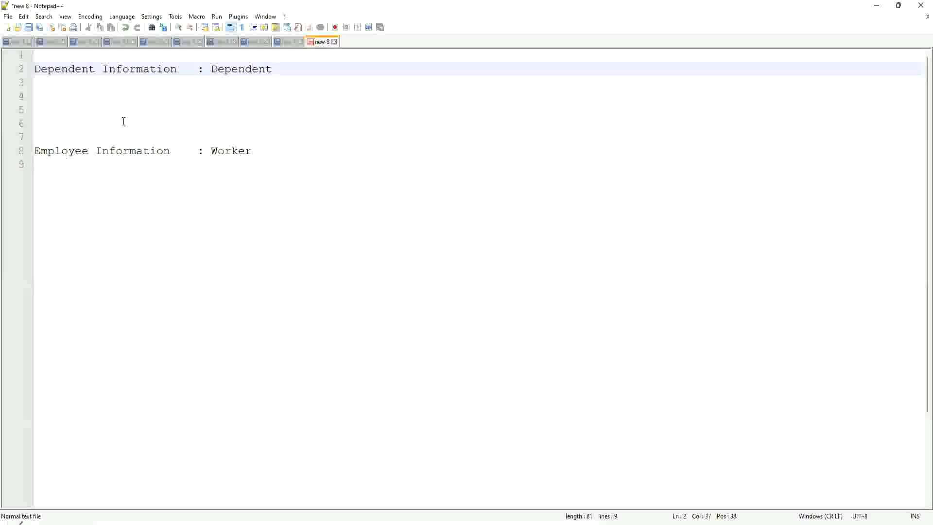
mouse_move(268, 164)
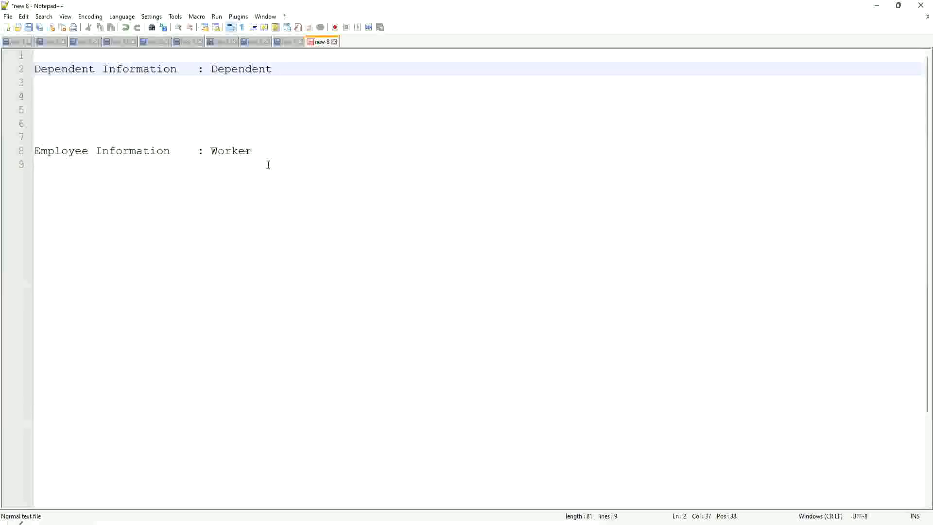
Draw an arrow linking Dependent on line 2 with Worker on line 8.
left_click(238, 69)
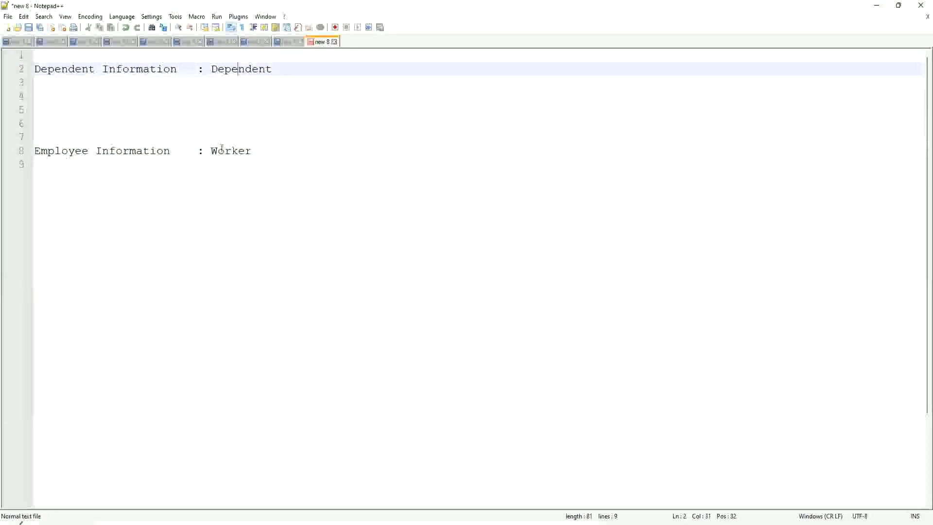
left_click(224, 151)
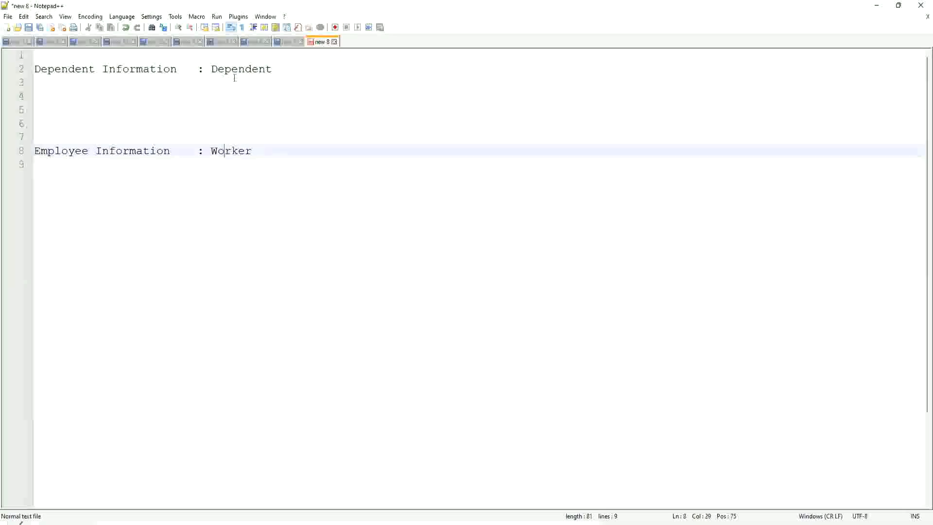
left_click(237, 69)
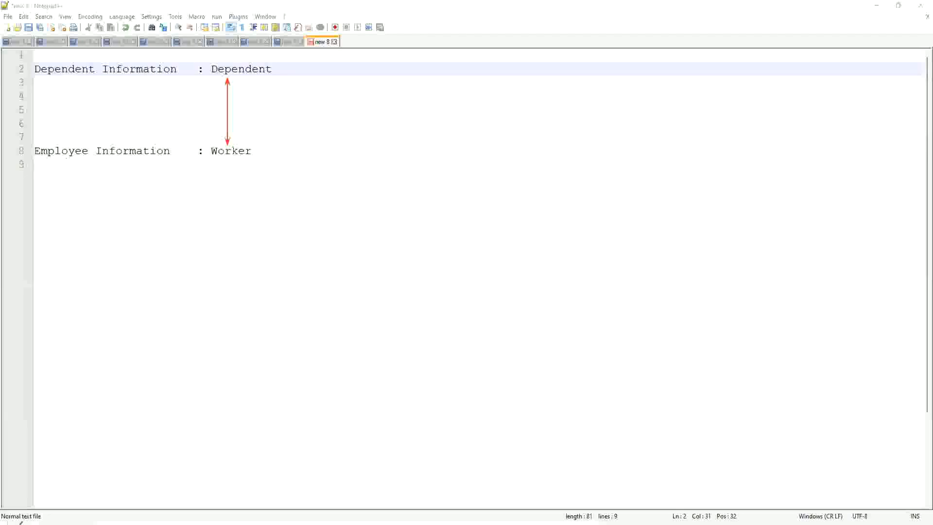
mouse_move(235, 111)
type("Wor")
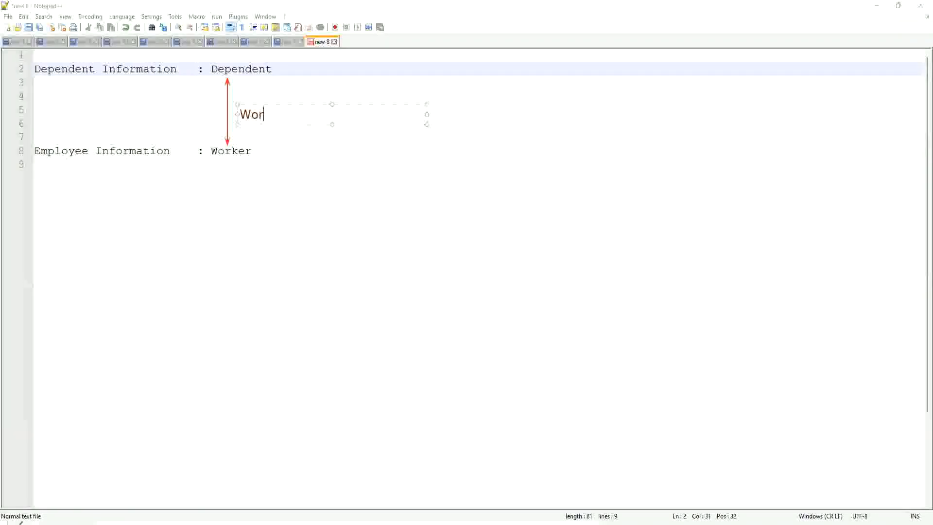
Label the link 'Worker:Dependent(s) = 1:many'.
type("ker")
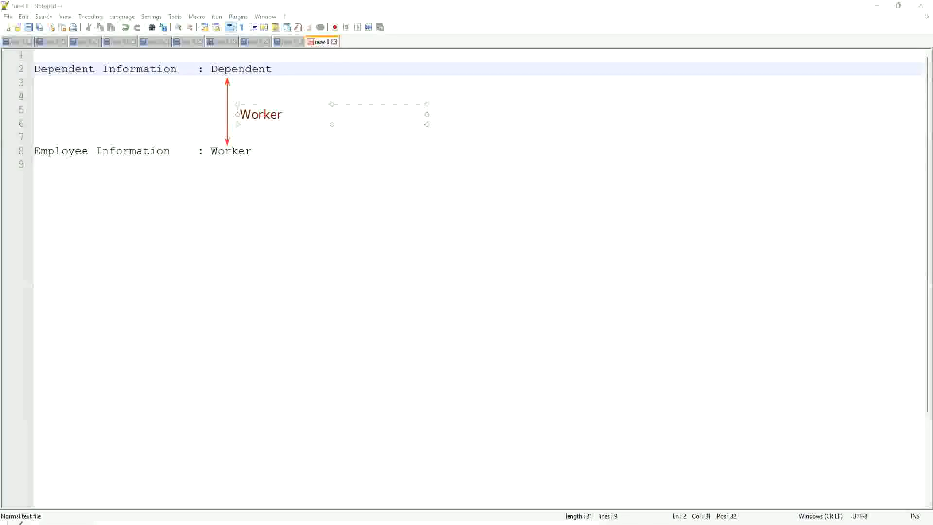
type(":D")
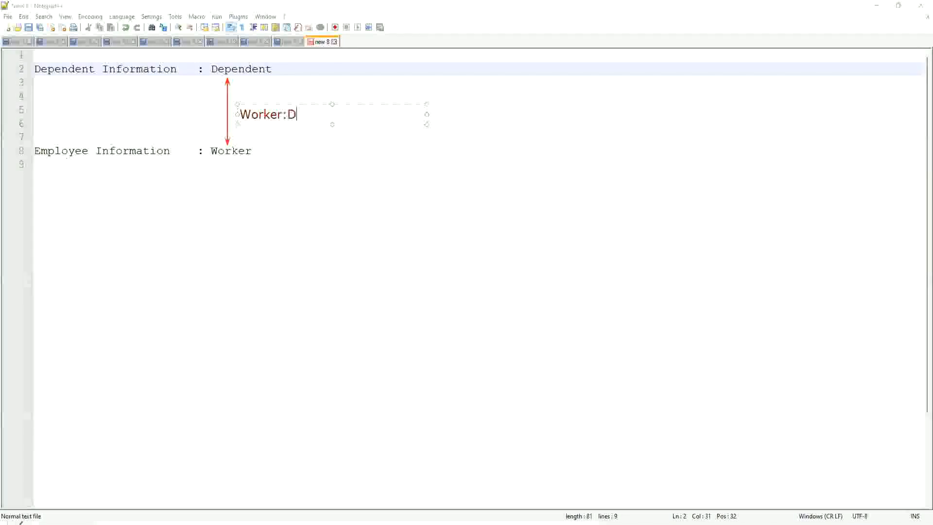
type("ependent(s) =")
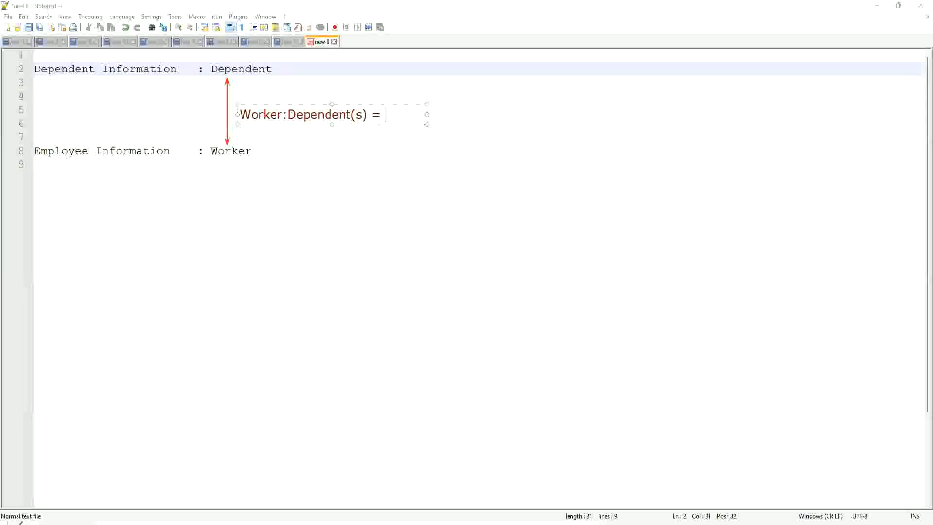
type("1:ma")
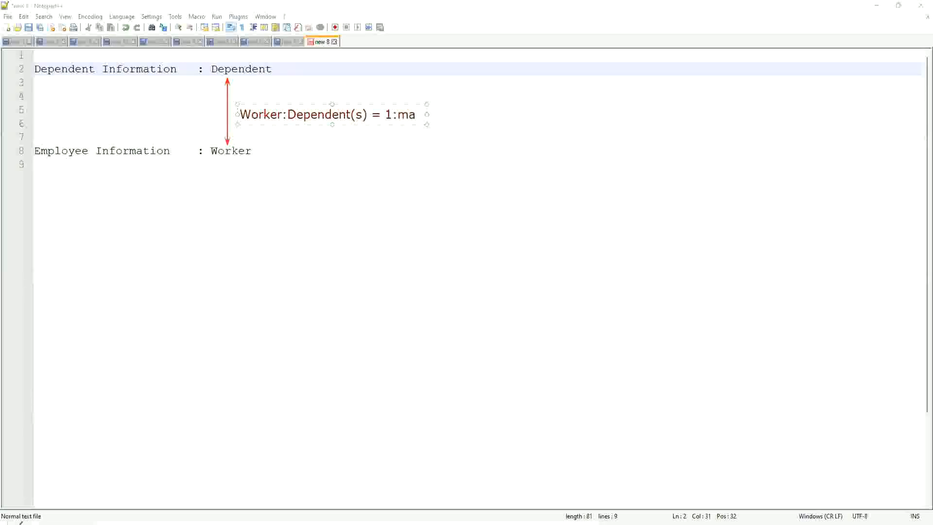
type("ny")
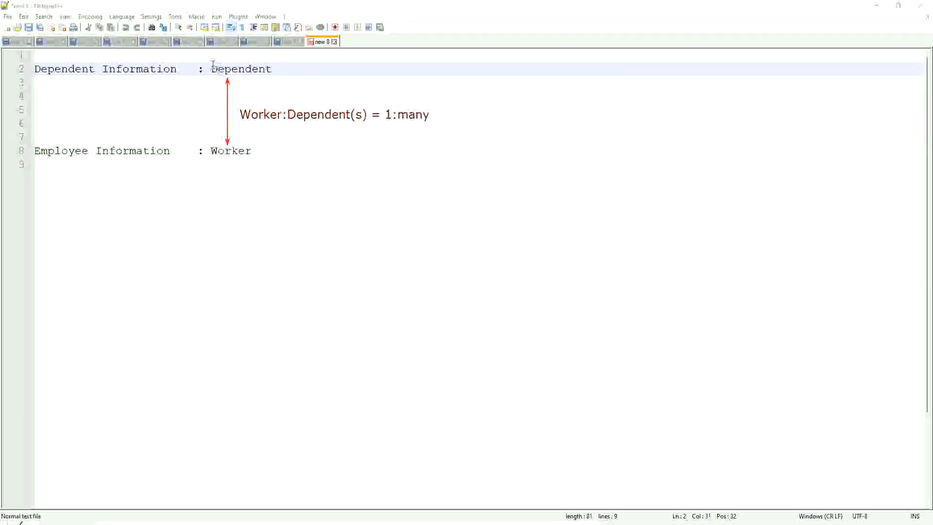
double_click(240, 69)
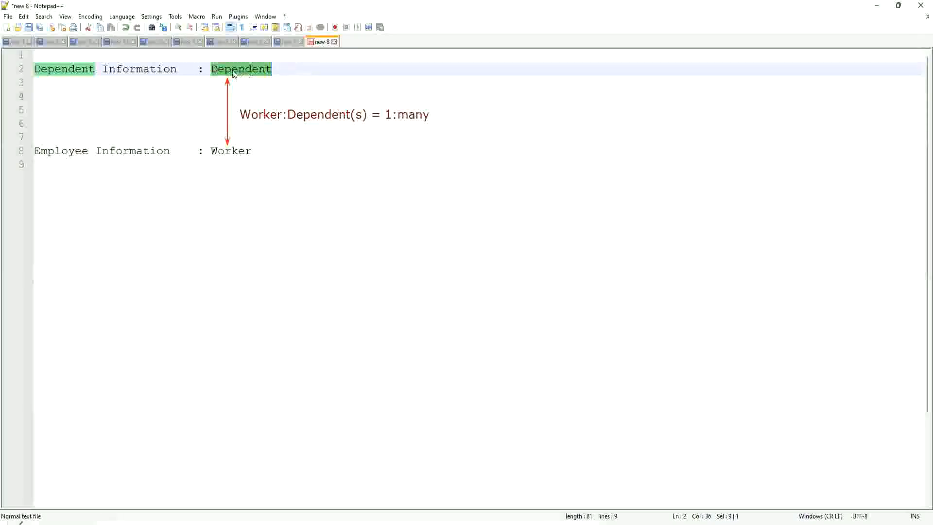
left_click(231, 69)
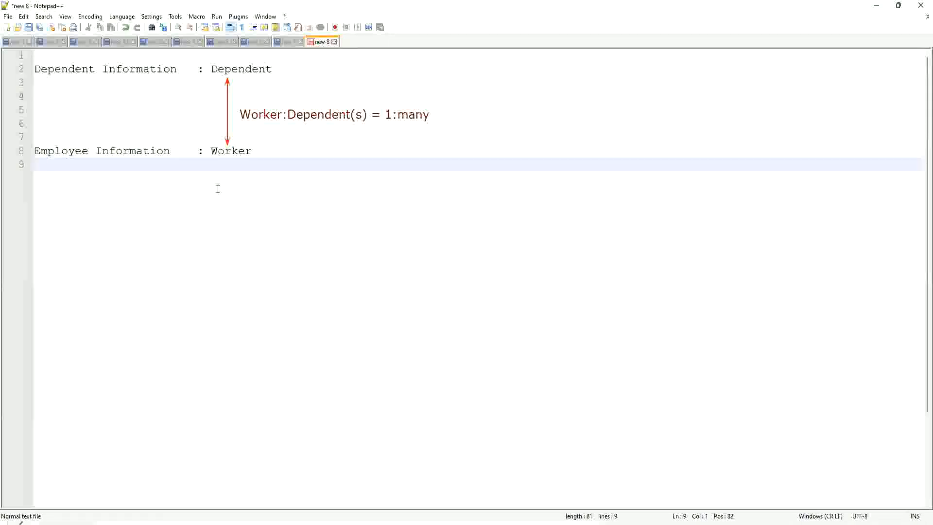
Write 'Age of the Eldest Dependent of a Worker' on line 11, followed by blank lines.
type("\\")
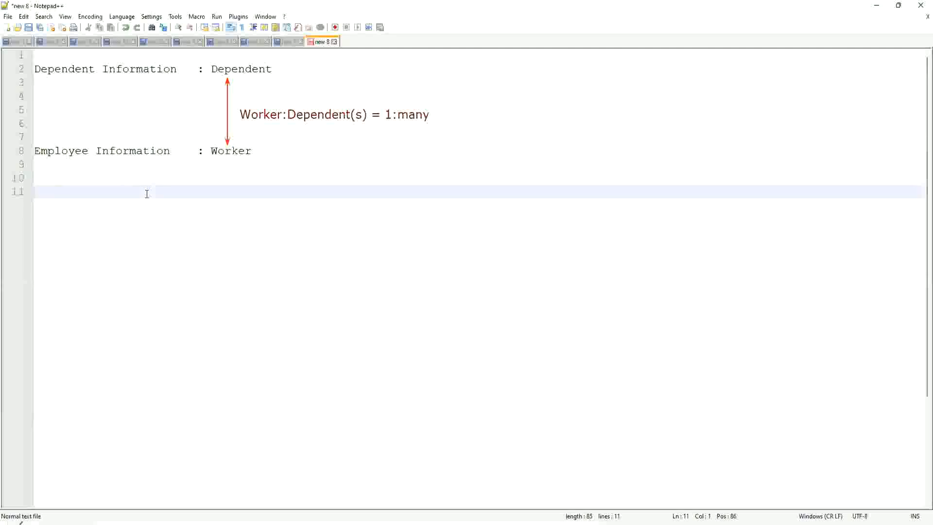
type("Age of the El")
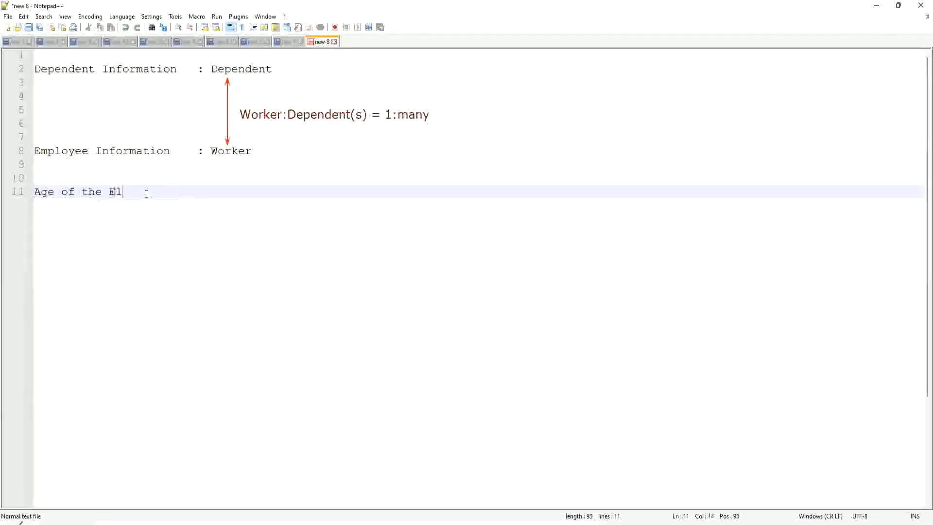
type("dest Dependent")
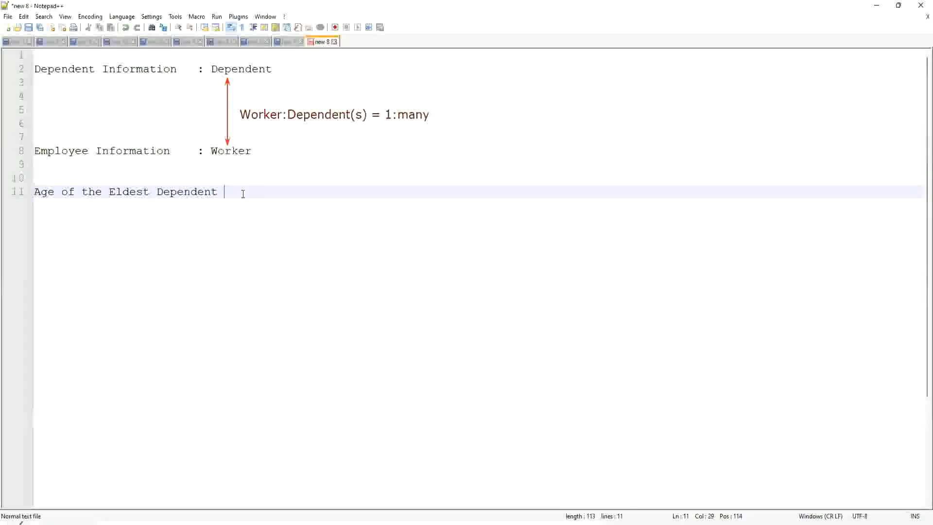
type("o")
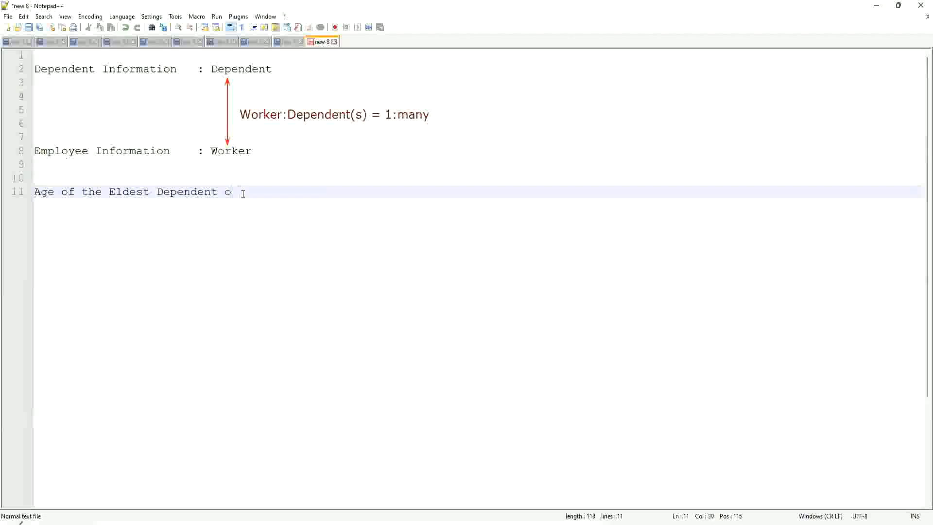
type("f a Worker")
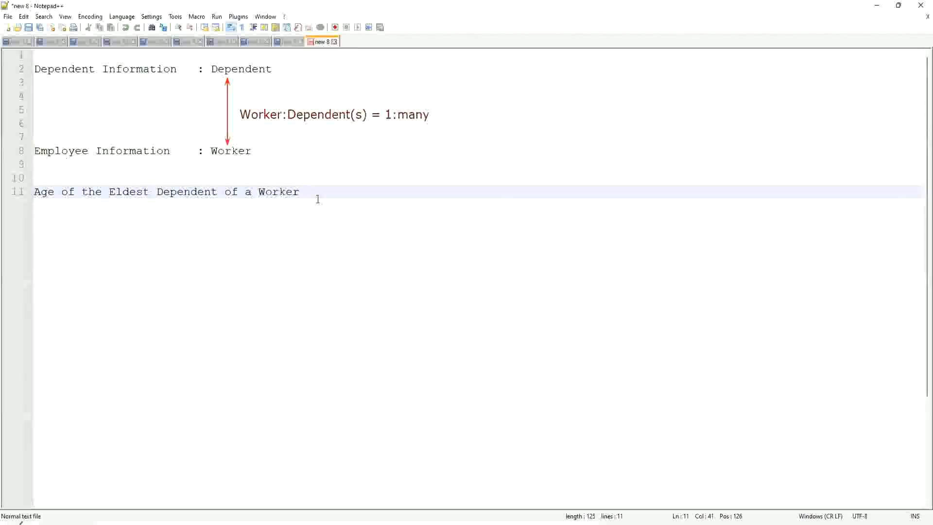
mouse_move(305, 191)
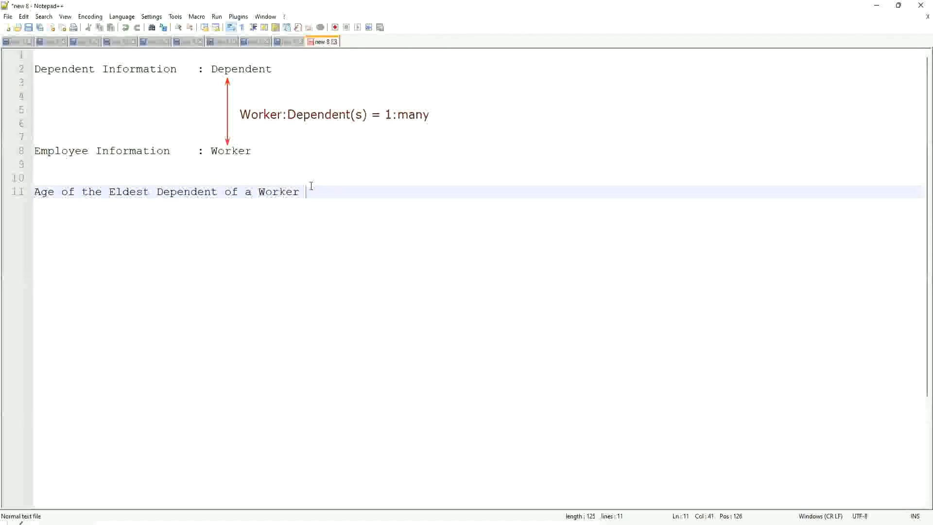
key("Enter")
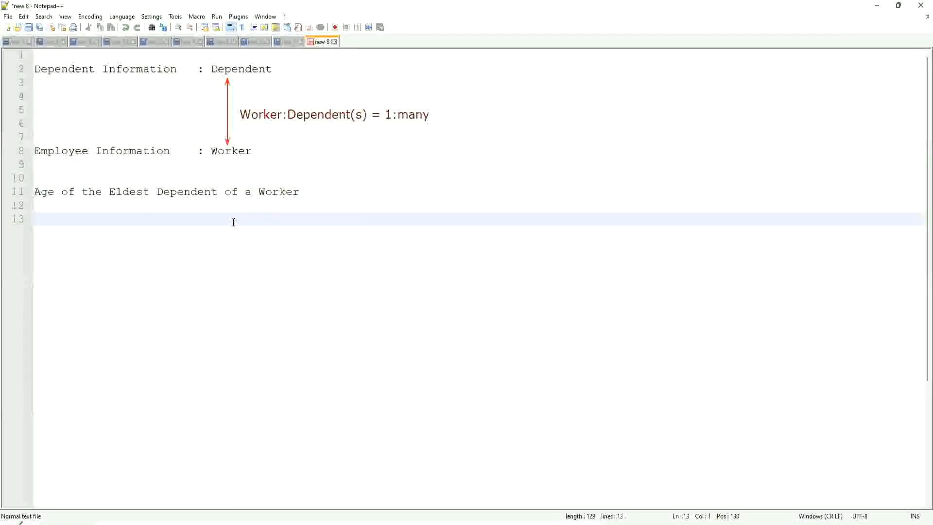
mouse_move(203, 230)
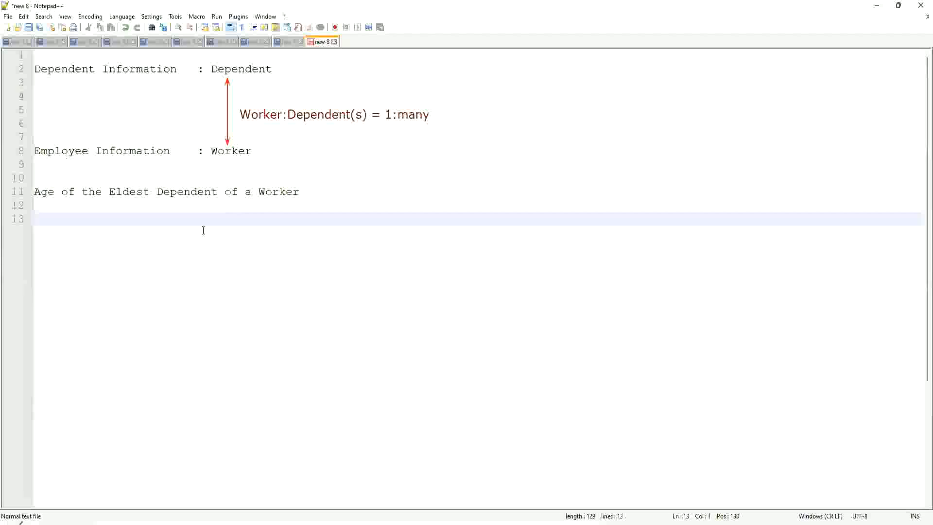
left_click(69, 205)
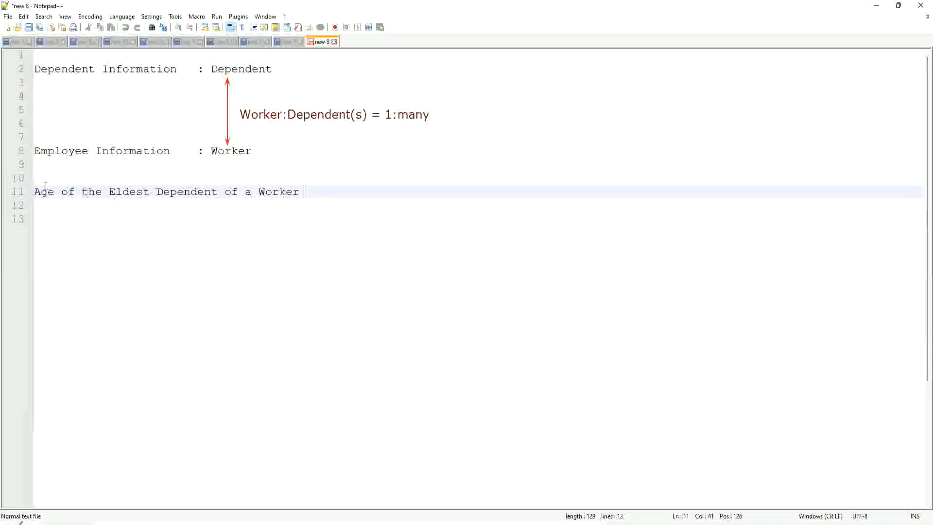
mouse_move(182, 204)
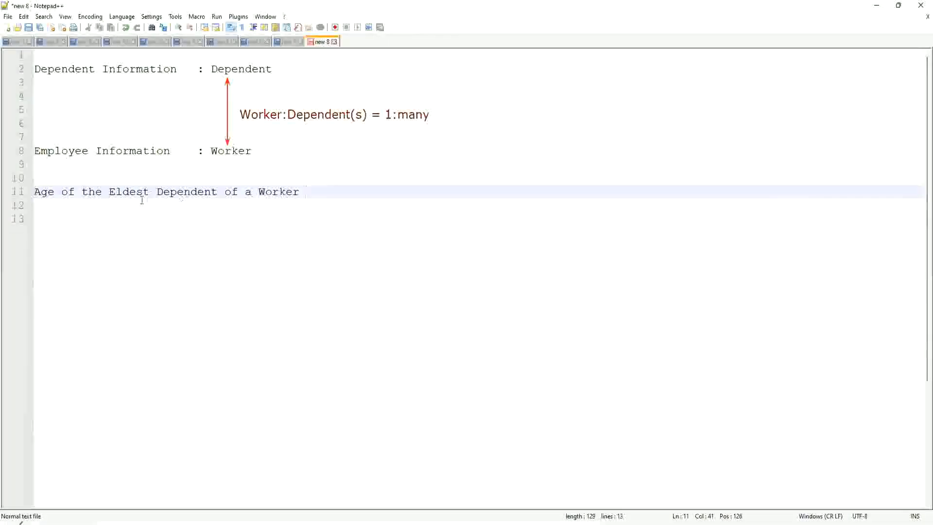
left_click_drag(109, 192, 300, 192)
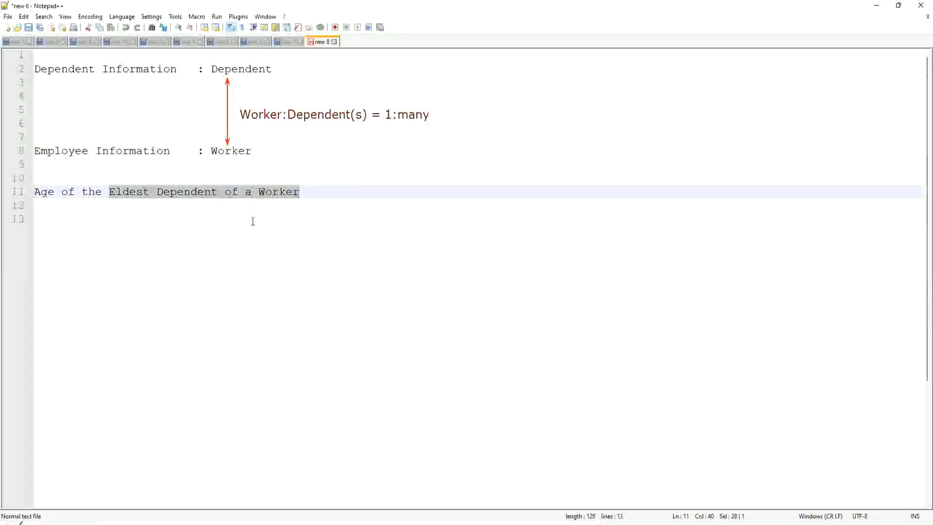
left_click(43, 191)
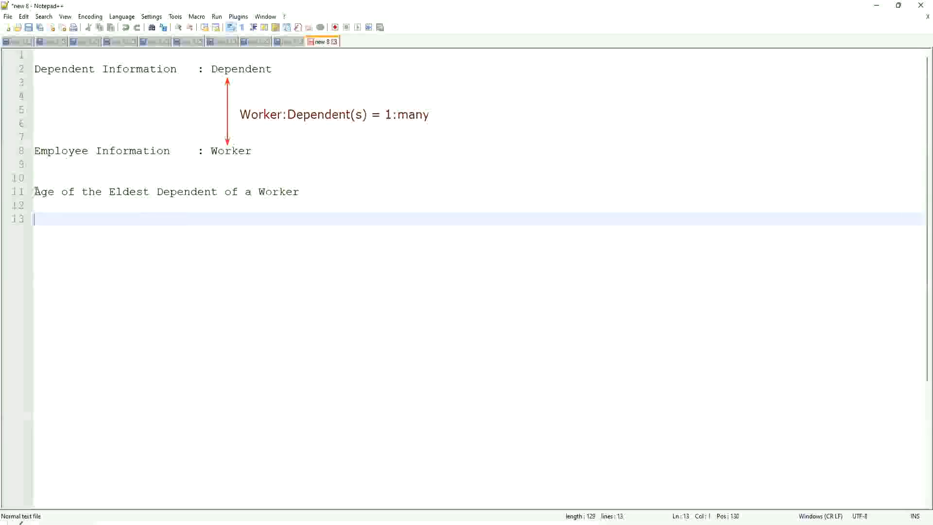
left_click_drag(35, 191, 223, 191)
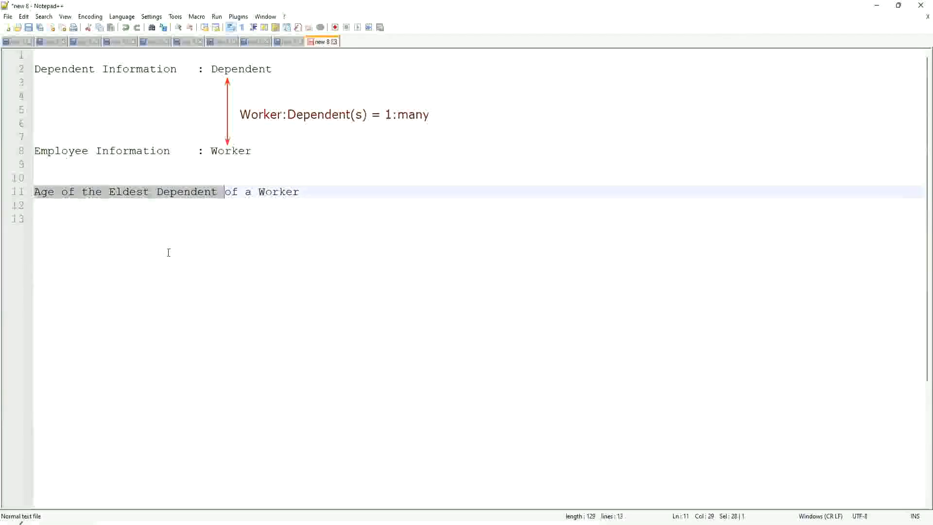
mouse_move(220, 239)
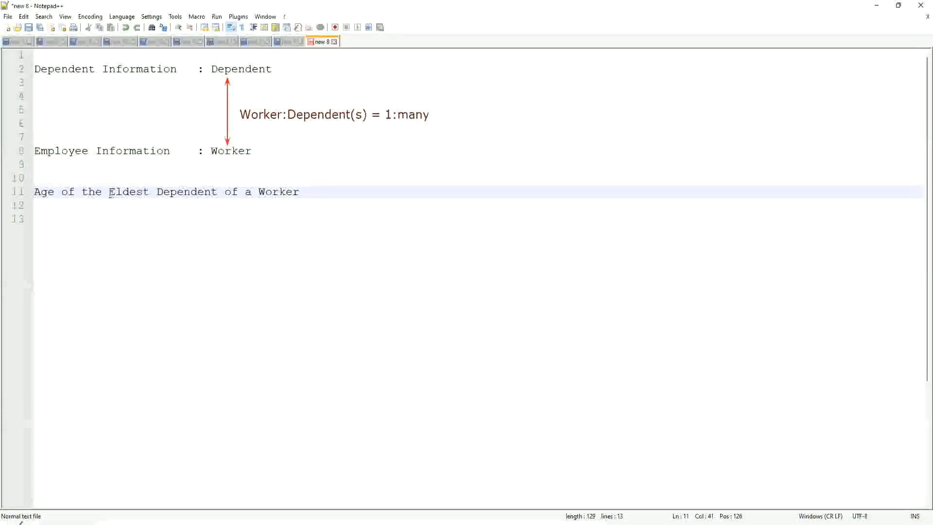
left_click_drag(110, 192, 300, 191)
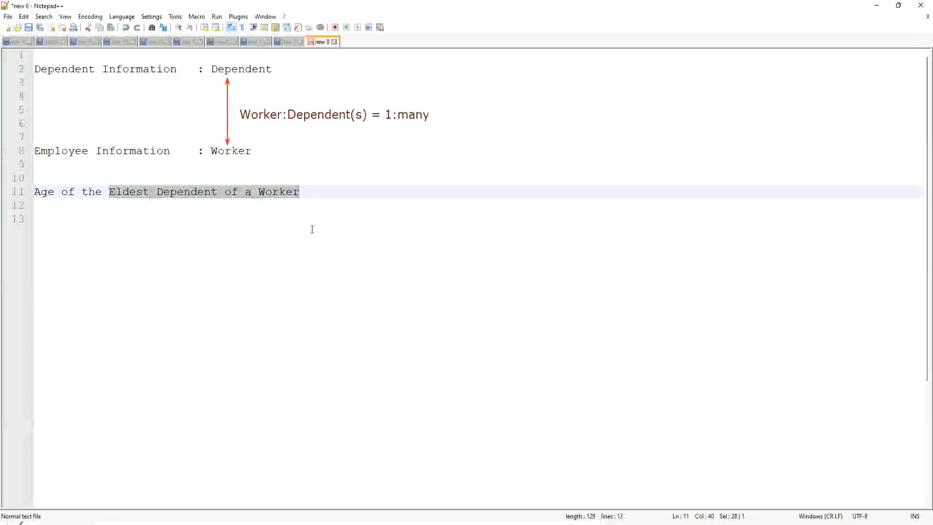
mouse_move(316, 199)
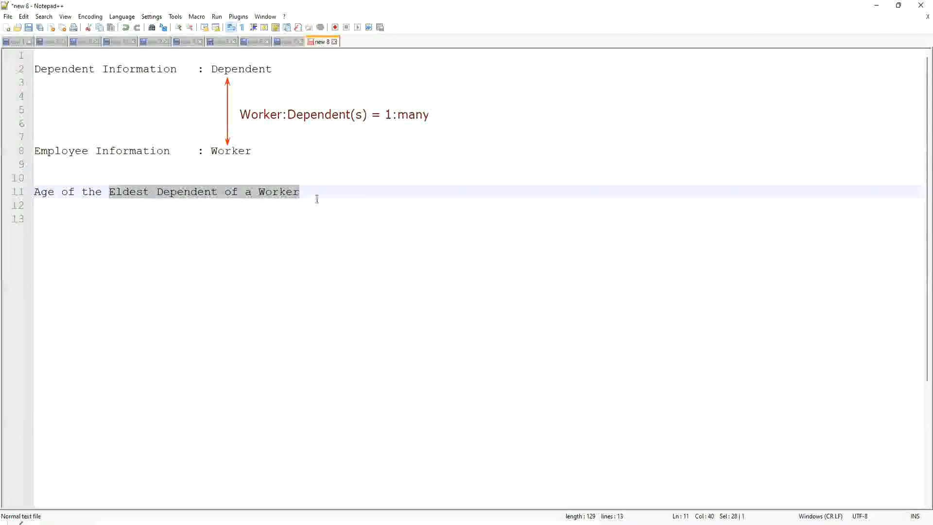
Add lines 'How to find the Eldest Dependent ??' and 'Basis of the Age of the Dependent'.
left_click(305, 192)
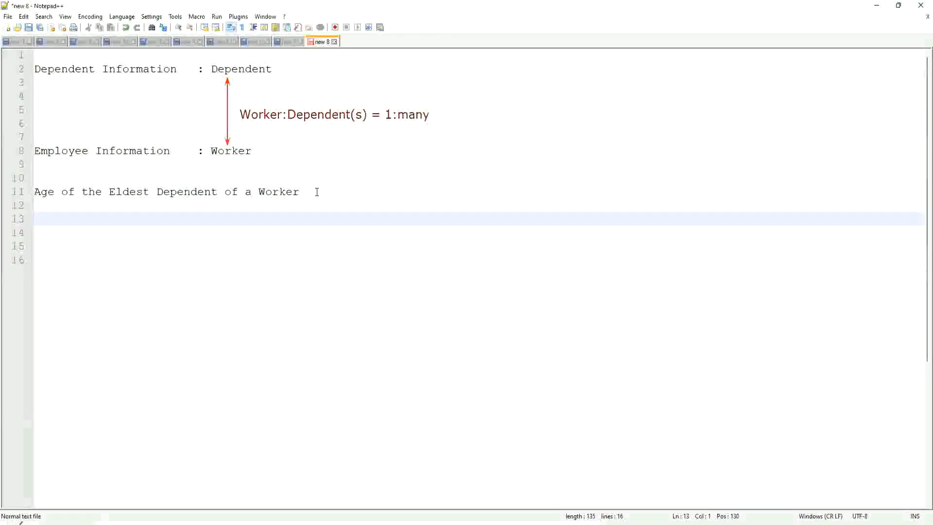
type("How to")
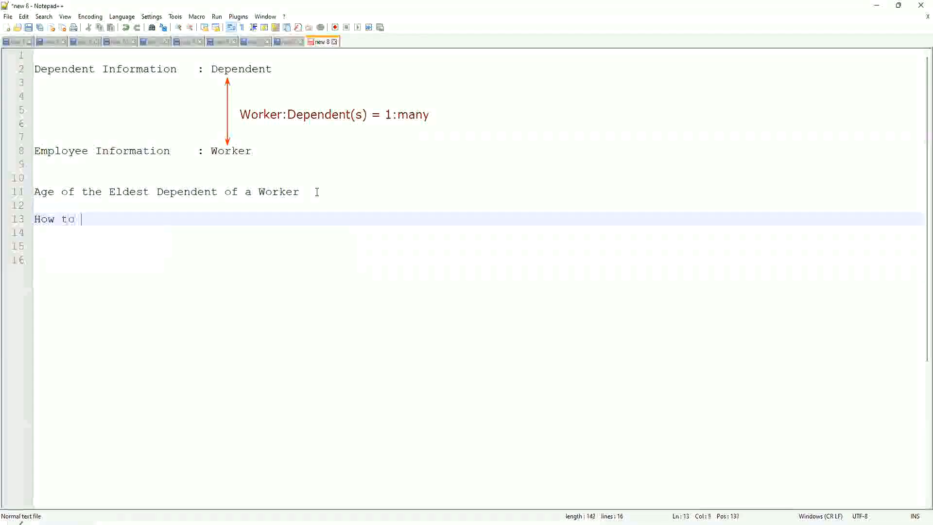
key("BackSpace")
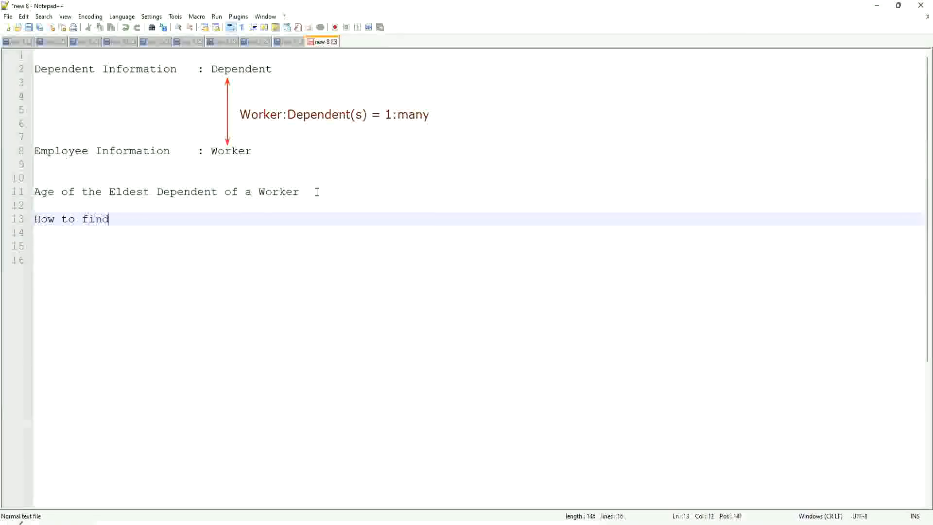
type("the Eldest Dependent ??")
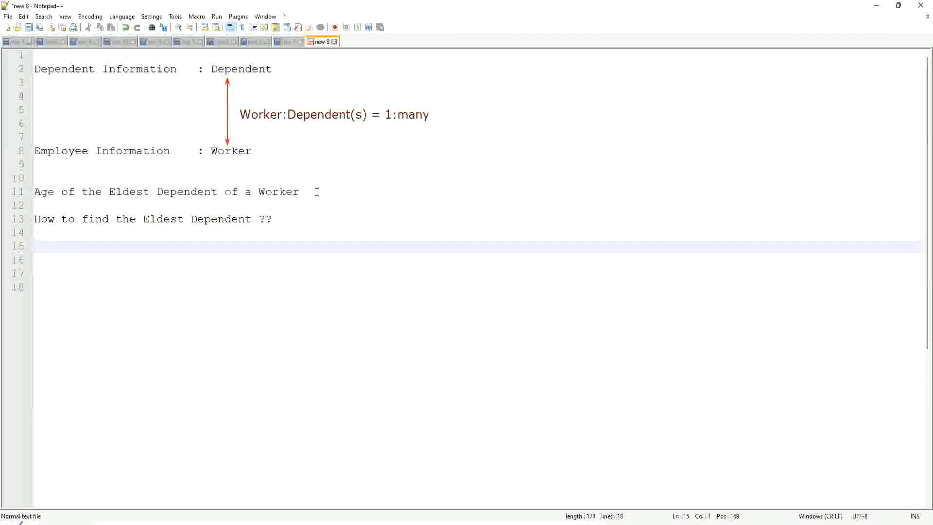
type("Basi")
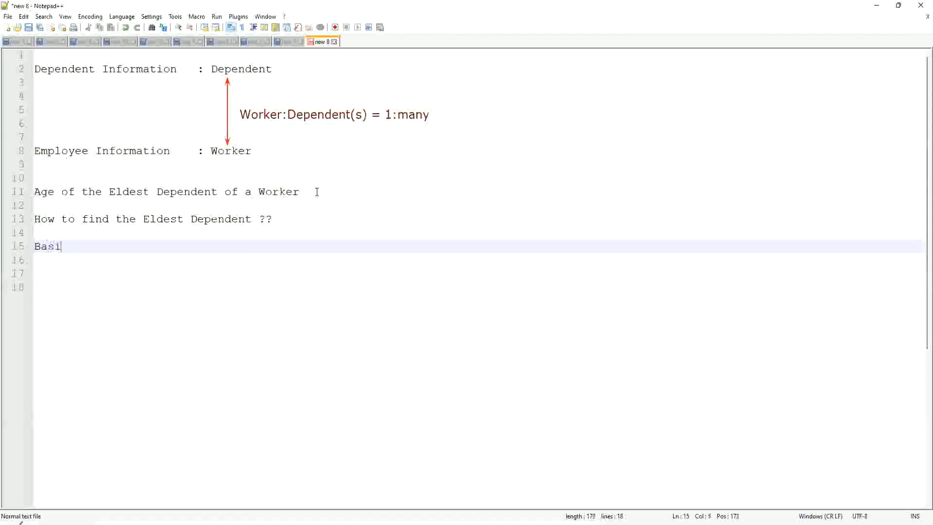
type("s of the Age of the Dependent")
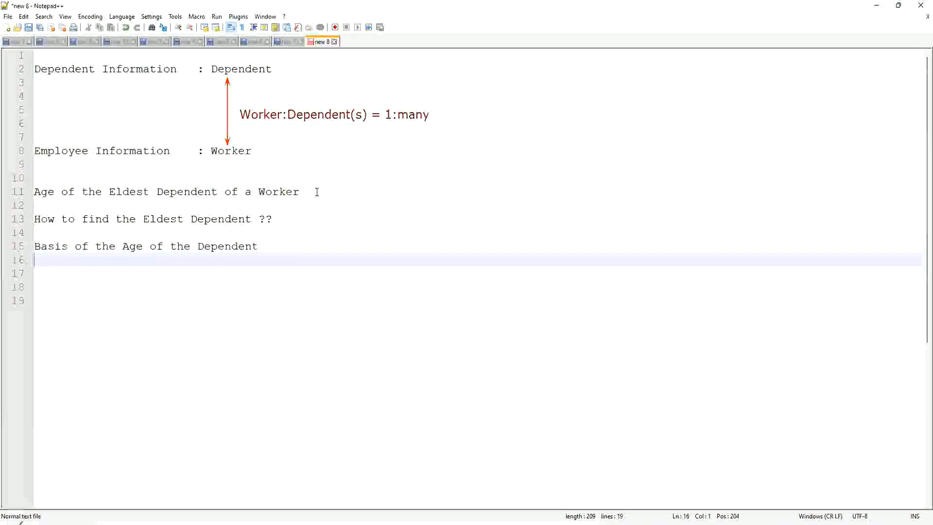
Type the sample ages 15, 10, 42 below the age-basis line.
type("10")
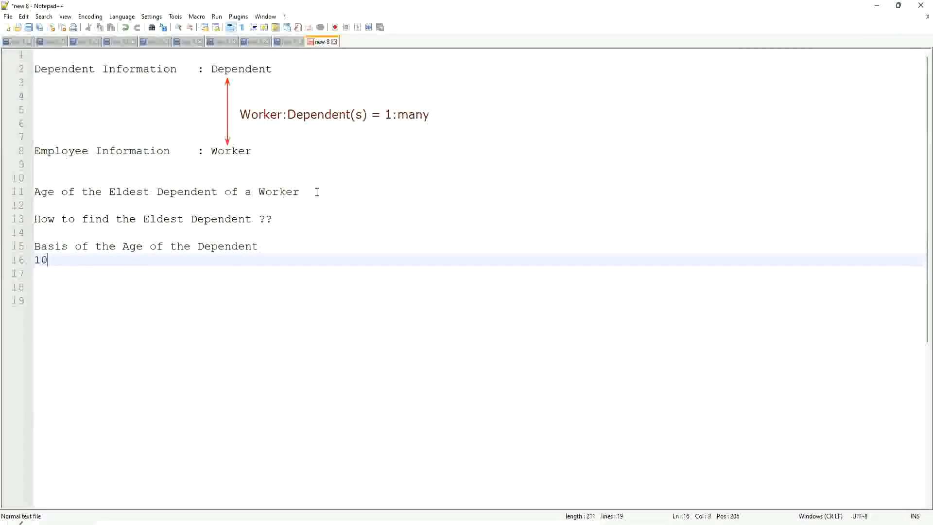
type(", 15")
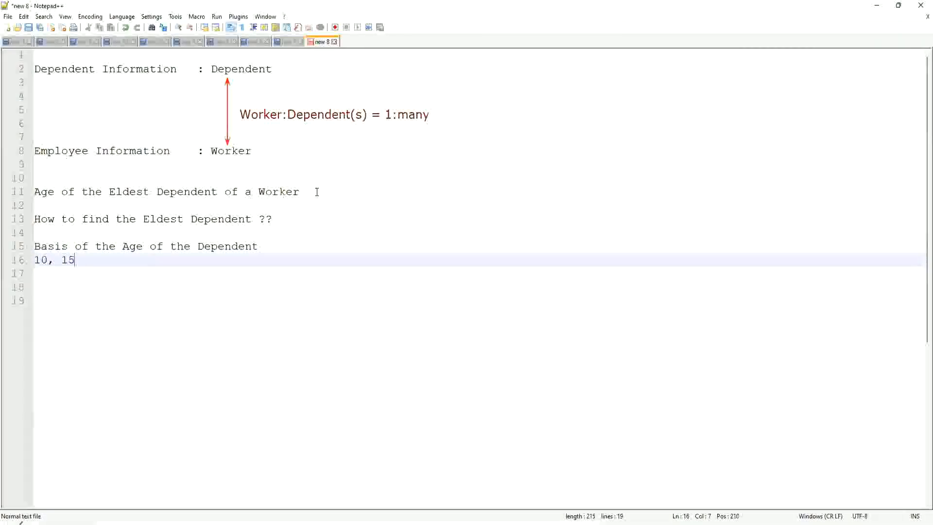
type("\", \"")
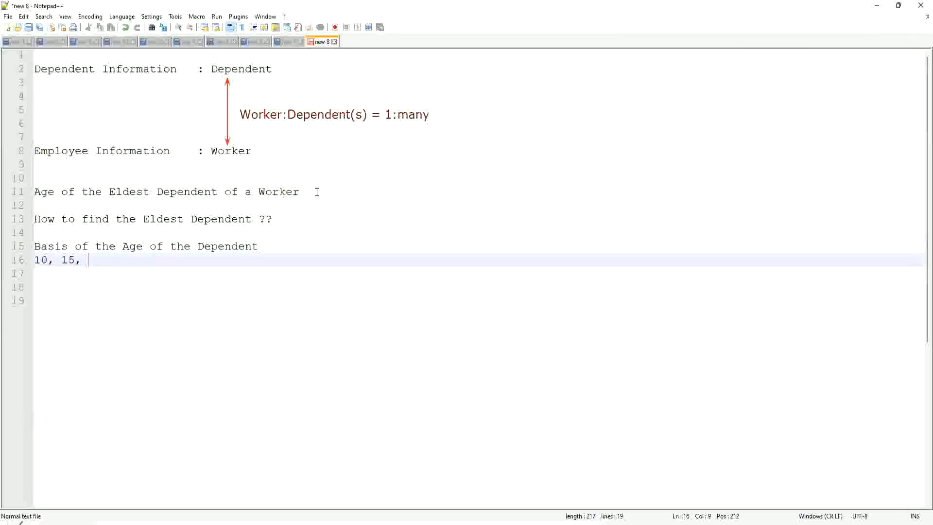
type("42")
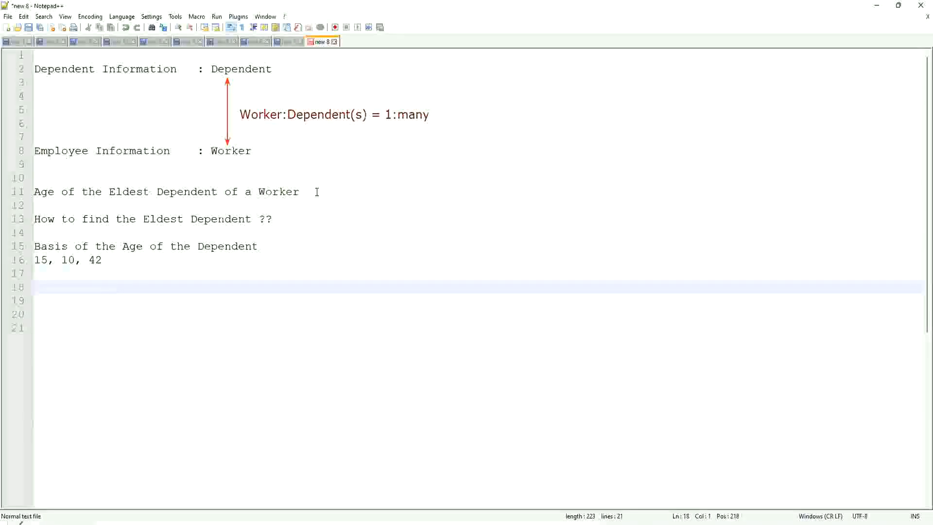
Write 'Sort - Descending : 42, 15, 10' and highlight 42 as the top age.
type("Sor")
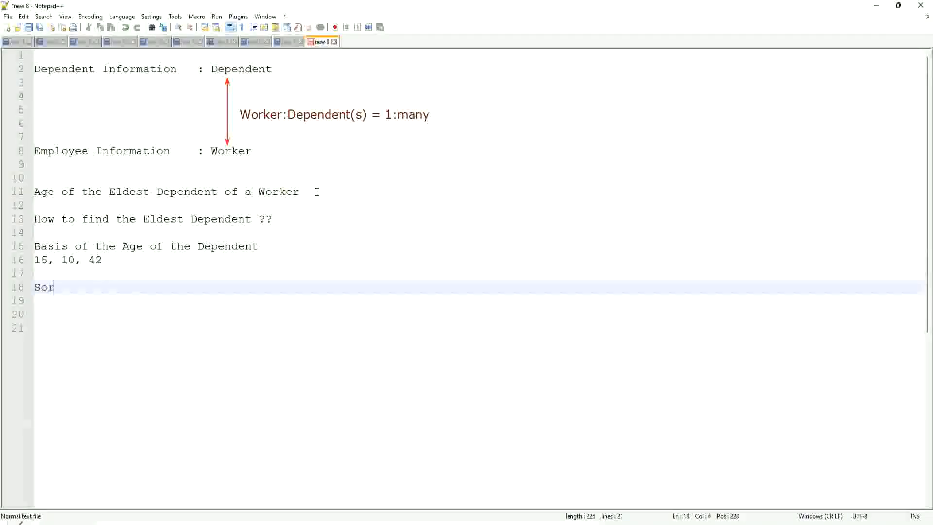
type("t -")
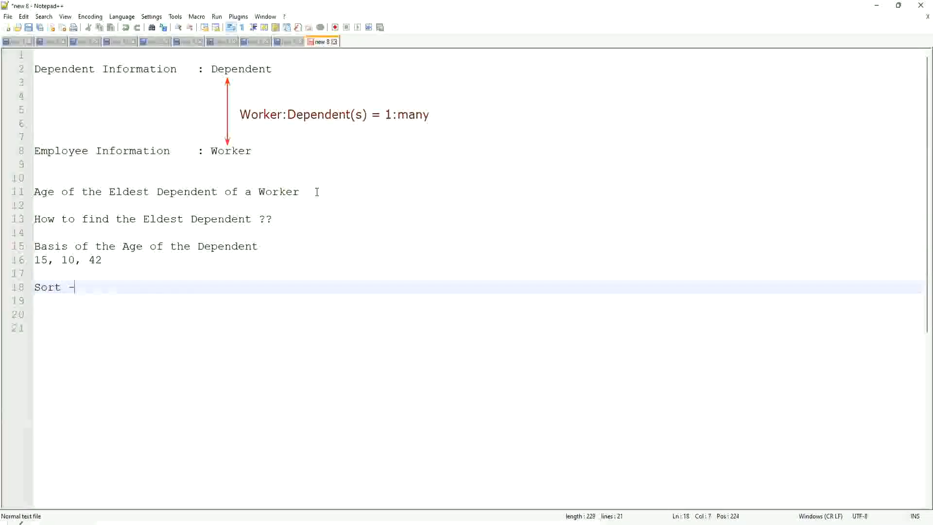
type("Des")
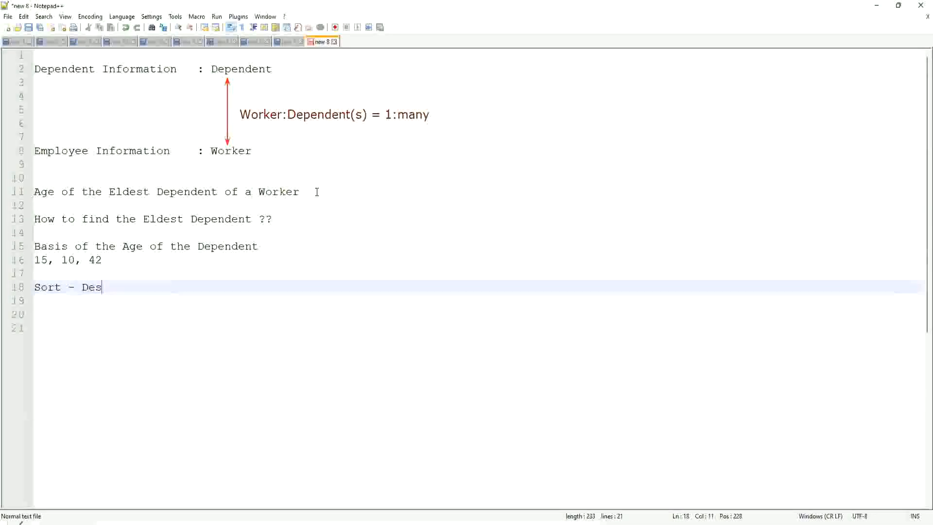
type("ending")
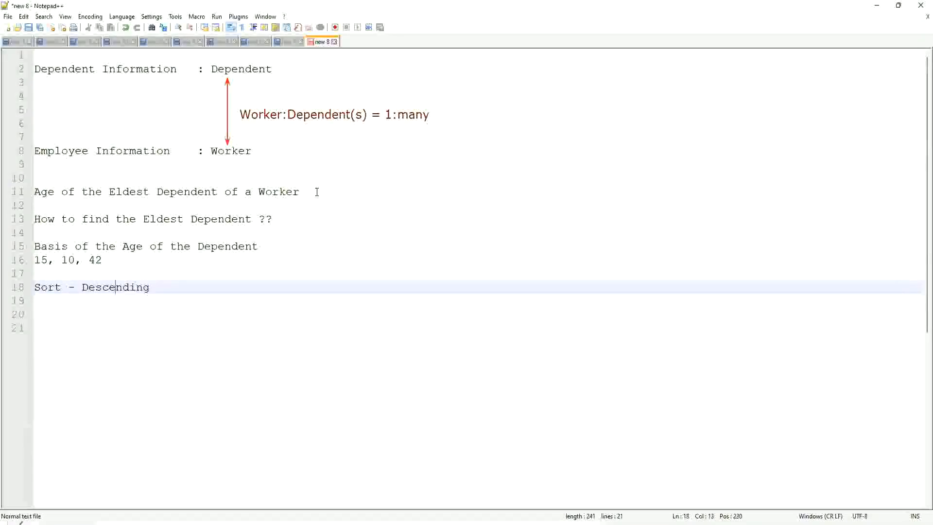
type(":")
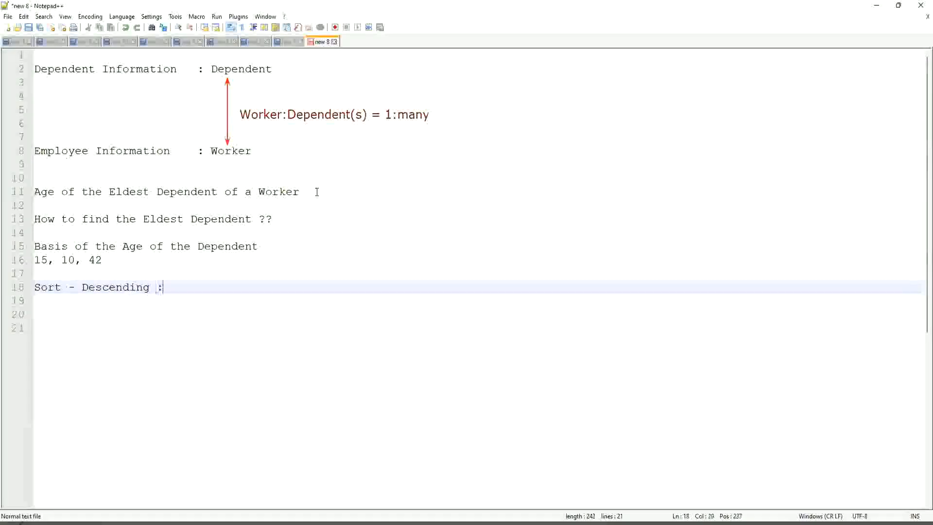
type("42, 15")
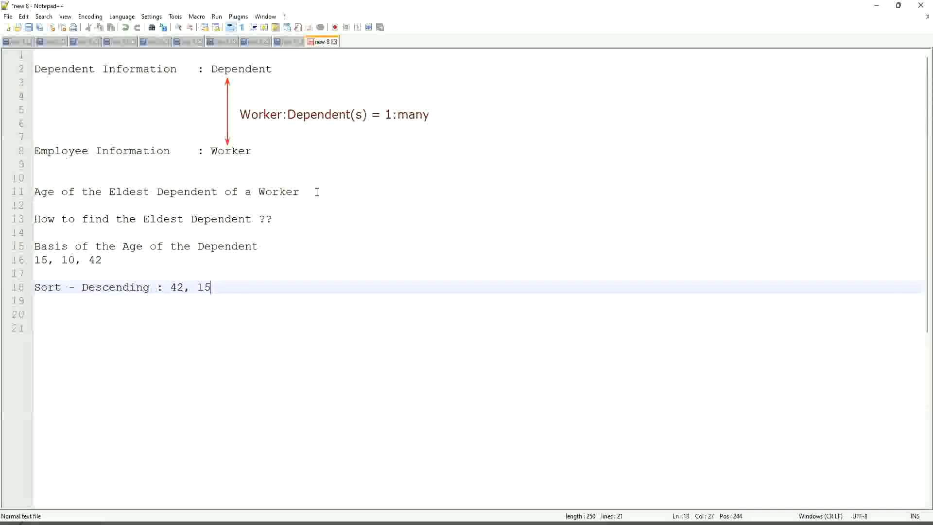
type(", 10")
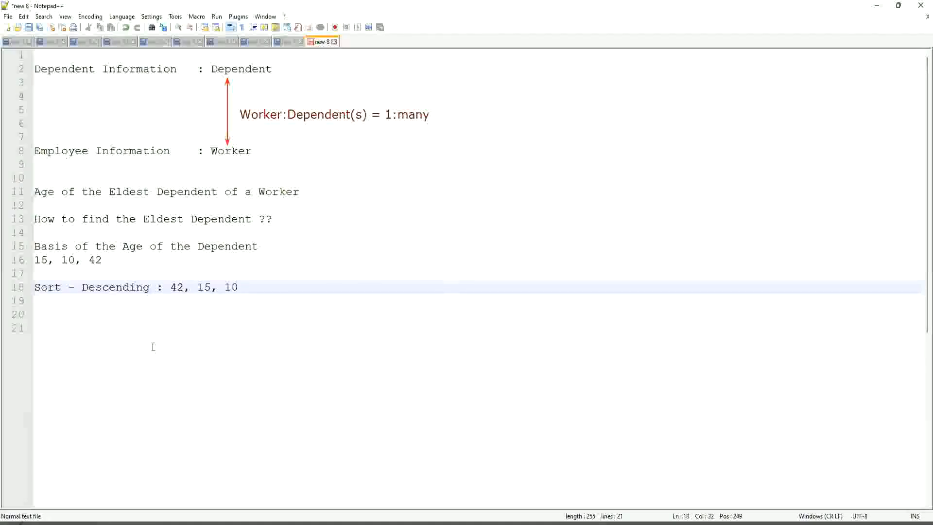
double_click(175, 287)
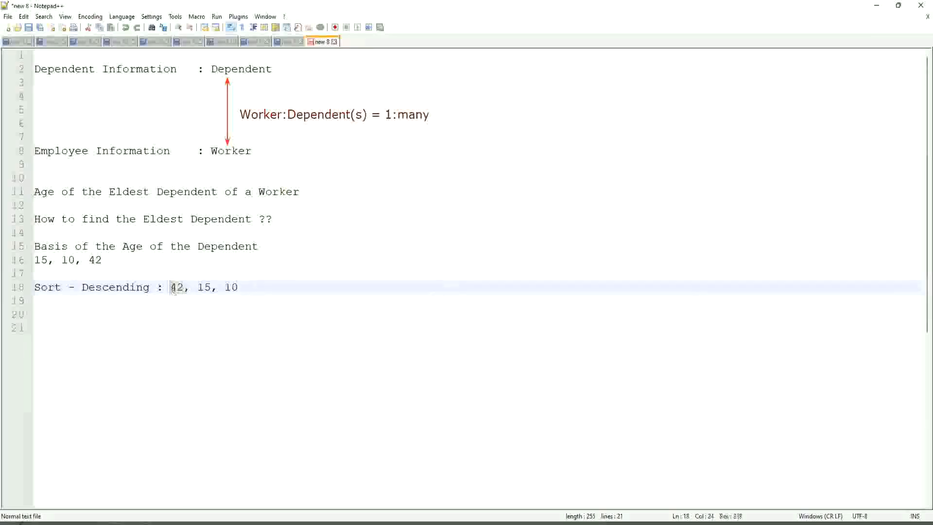
double_click(177, 287)
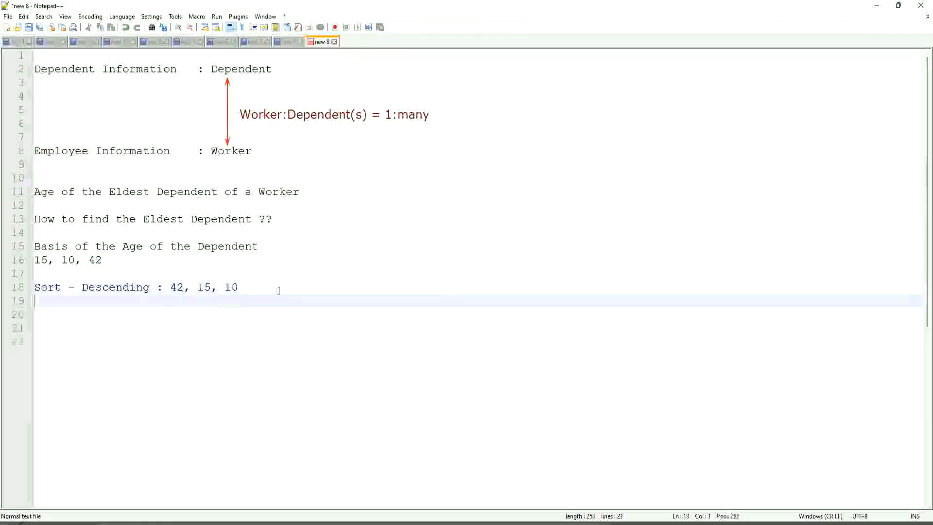
Type 'Take the First One' under the sort line and 'Eldest' further down.
type("Take the First One")
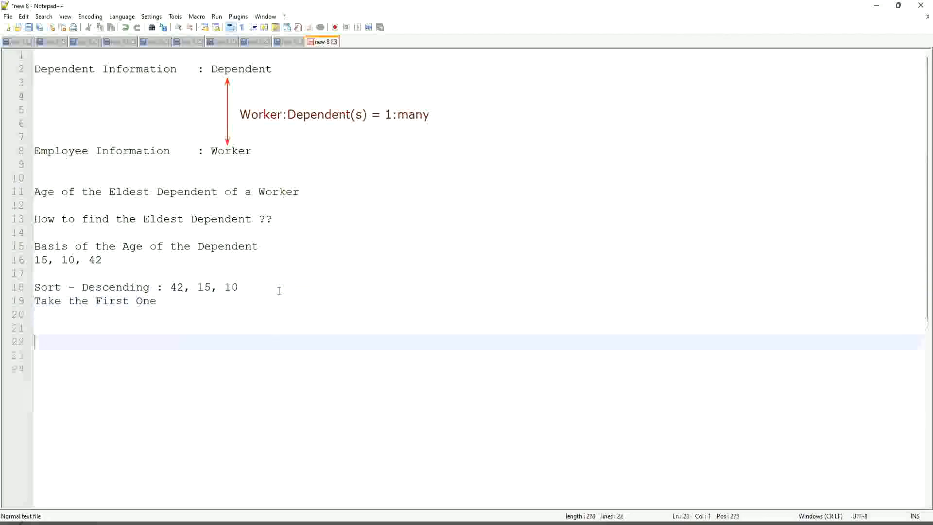
type("Eldest")
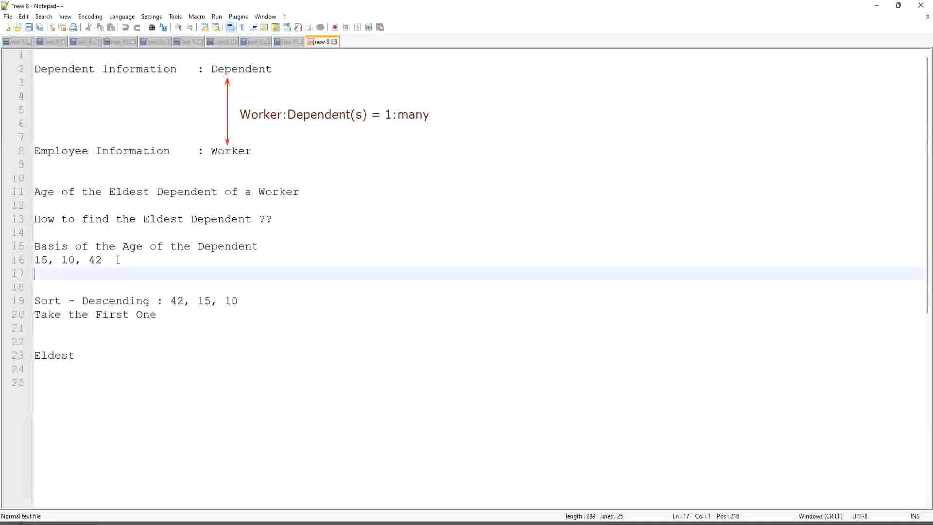
Add age 35 beneath the sample ages, then revisit the sort and result lines.
type("35")
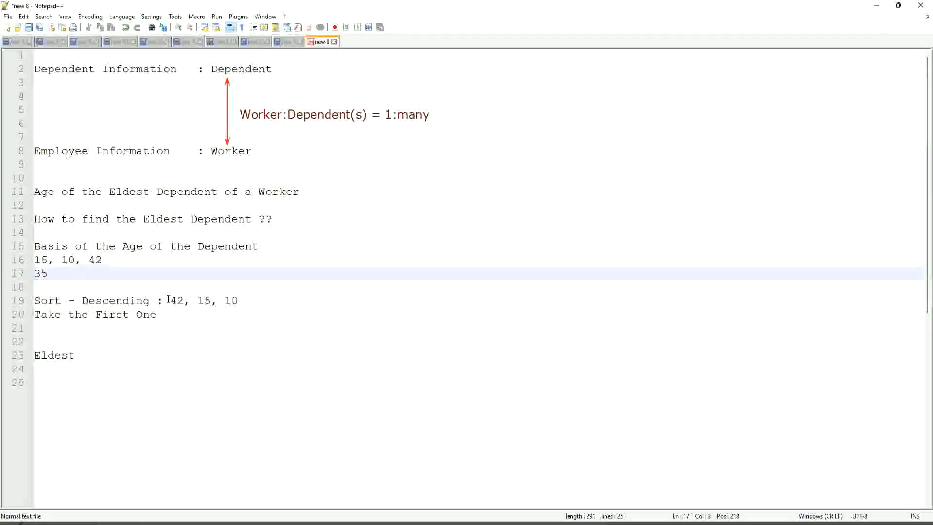
left_click(263, 300)
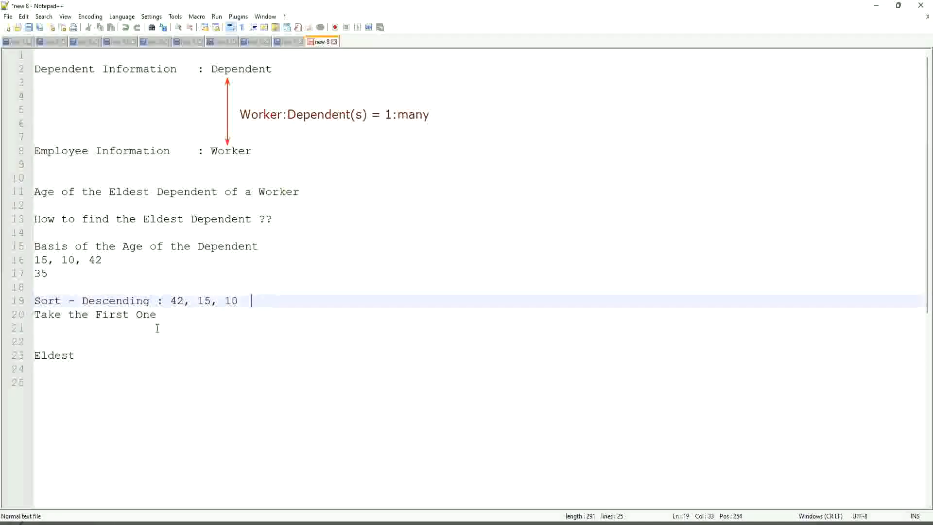
left_click(161, 315)
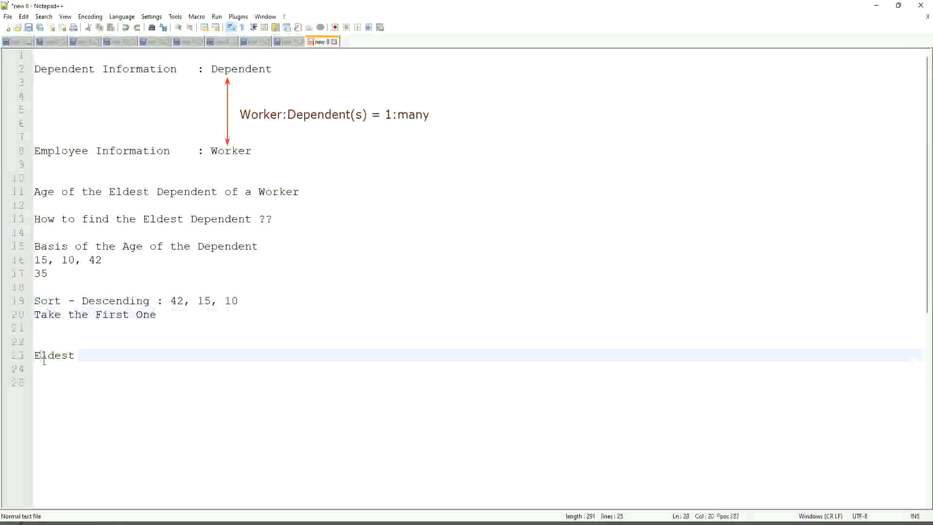
double_click(54, 356)
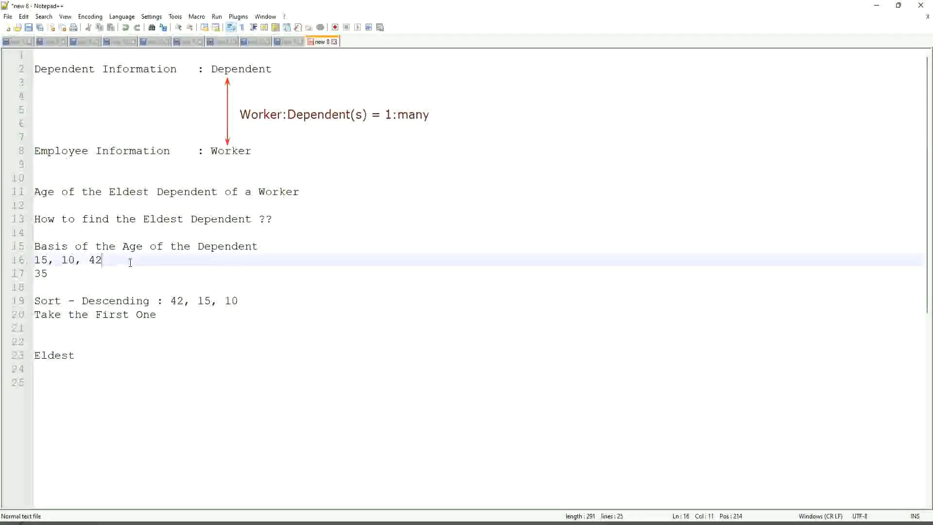
Append trial ages 45 and 63 to the sample list, then delete 63.
type(",")
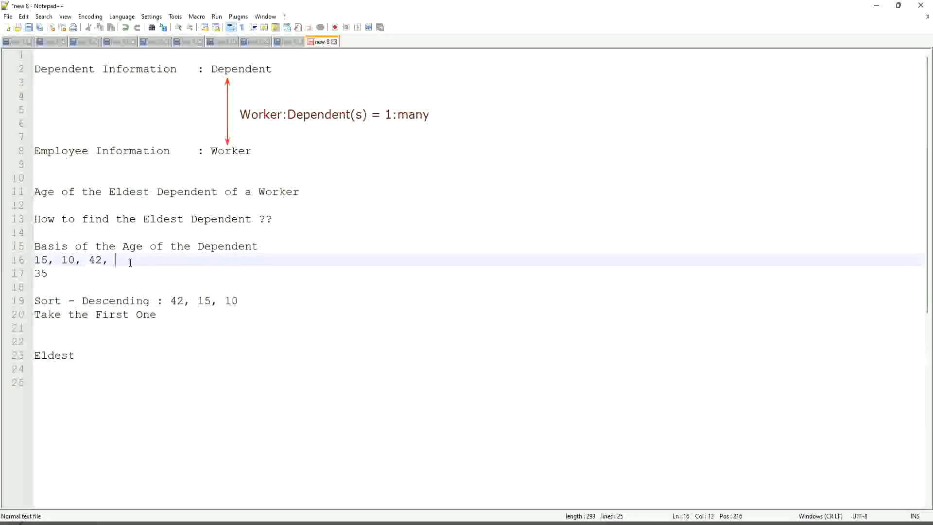
type("45")
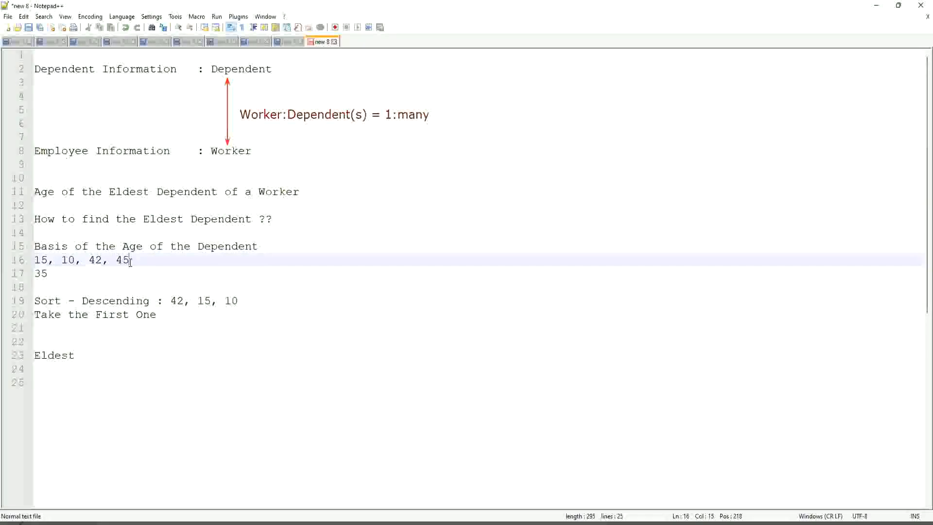
type(",63")
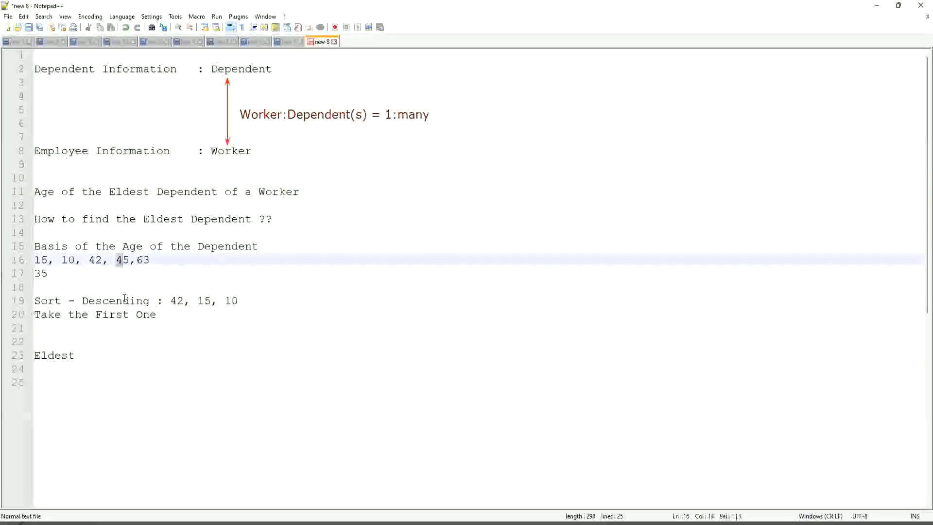
type("2")
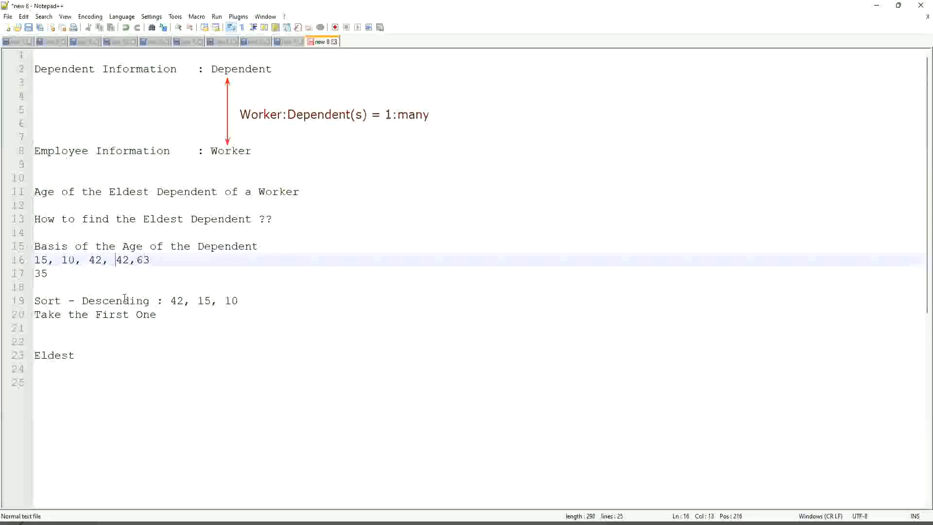
key("backspace")
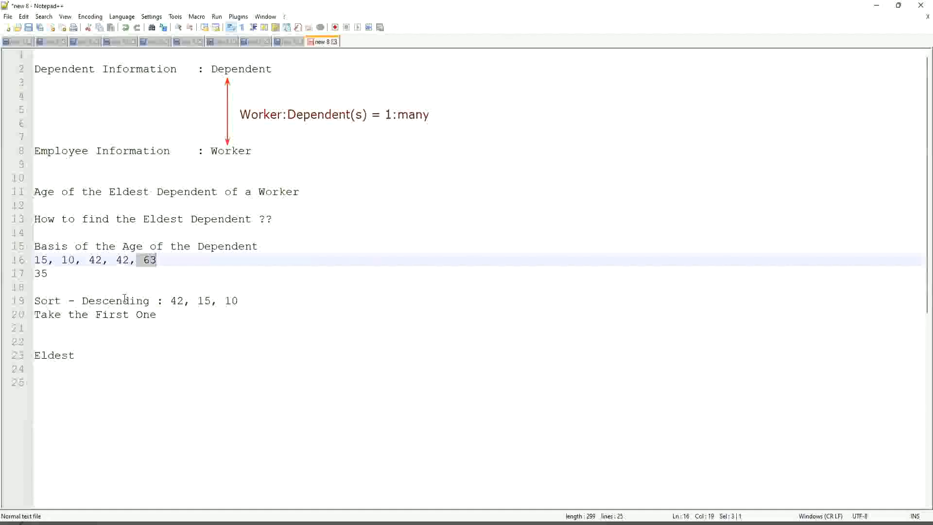
key("Delete")
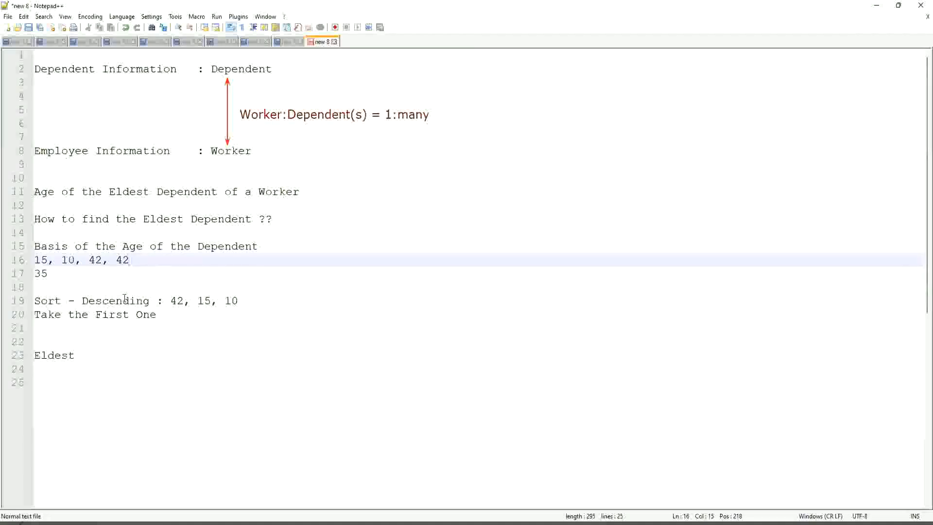
left_click(127, 260)
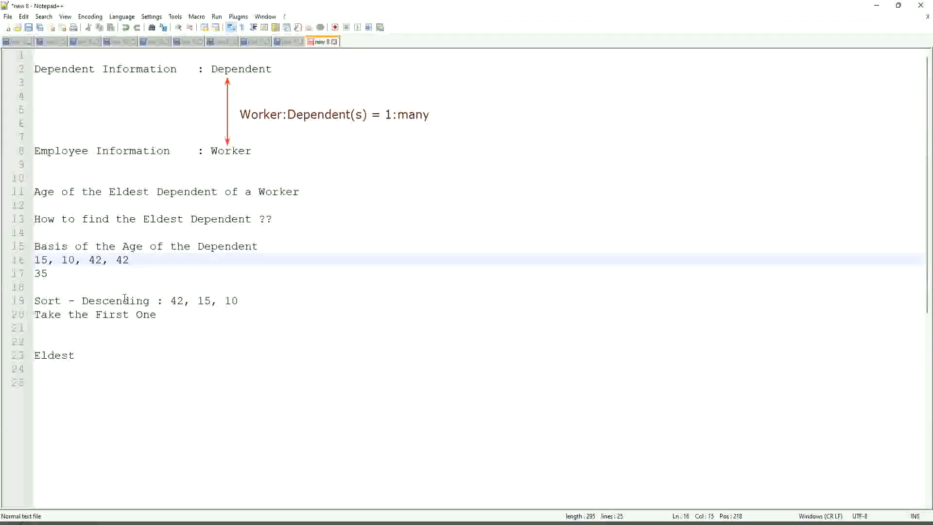
left_click(128, 260)
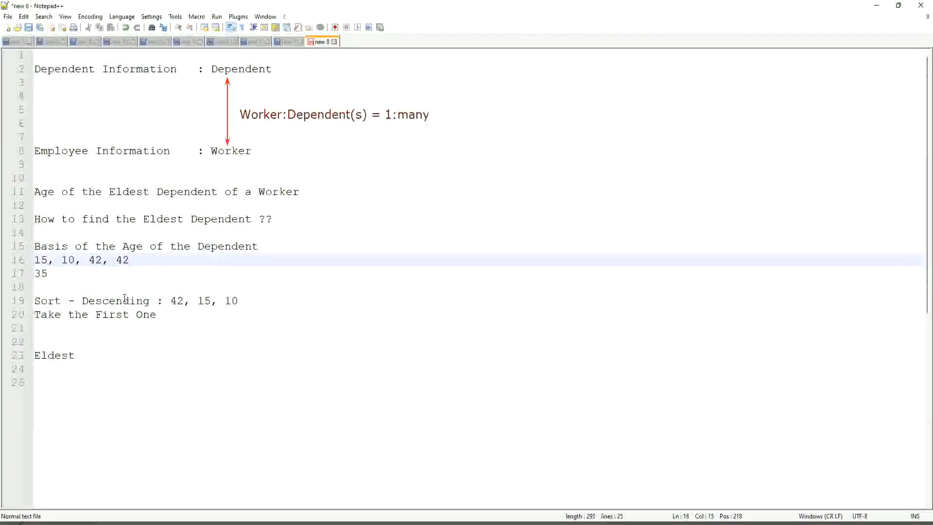
left_click(127, 260)
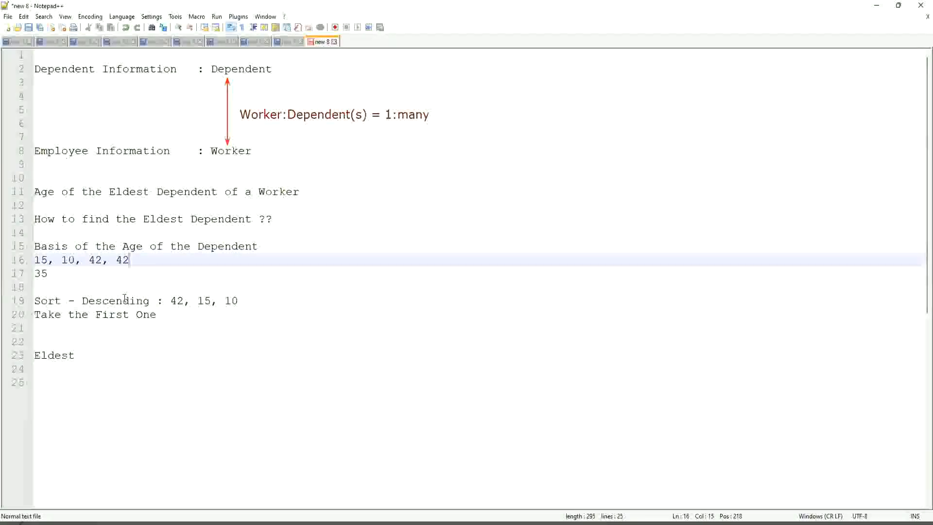
Revise the sample ages to 15, 10, 42, 43, 75, 82 and mark 'First'.
key("Backspace")
type("3, 75")
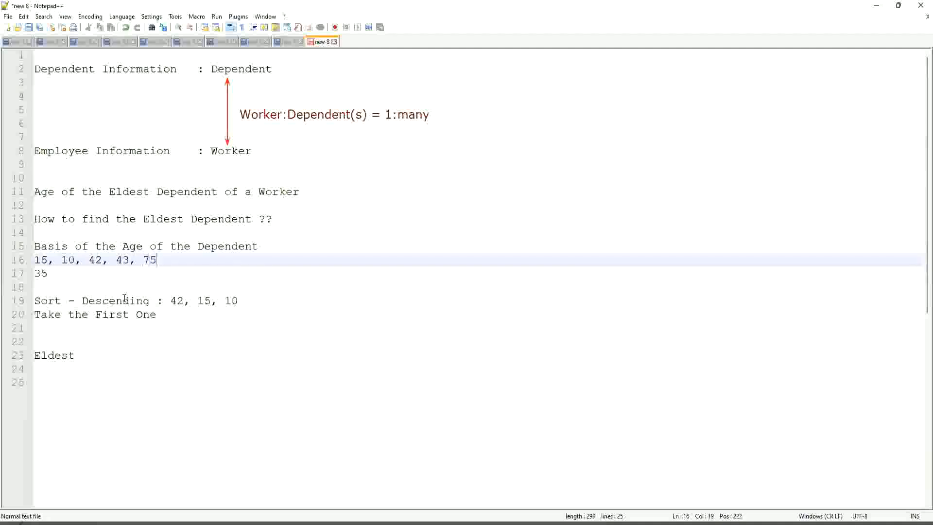
type(", 82")
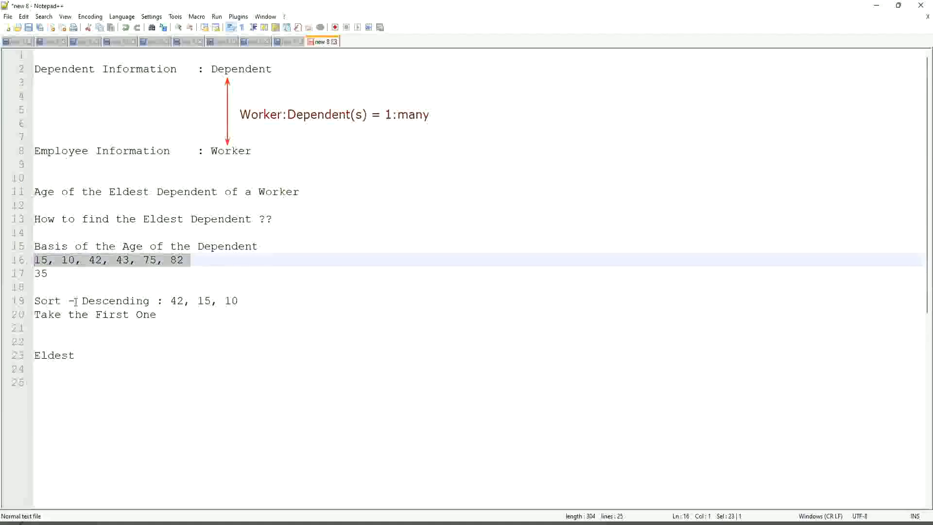
left_click(107, 300)
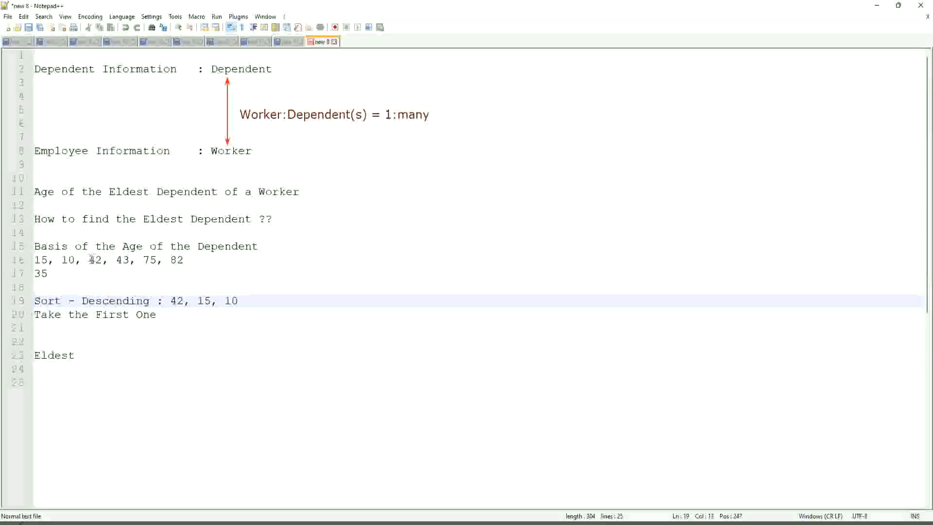
left_click(94, 260)
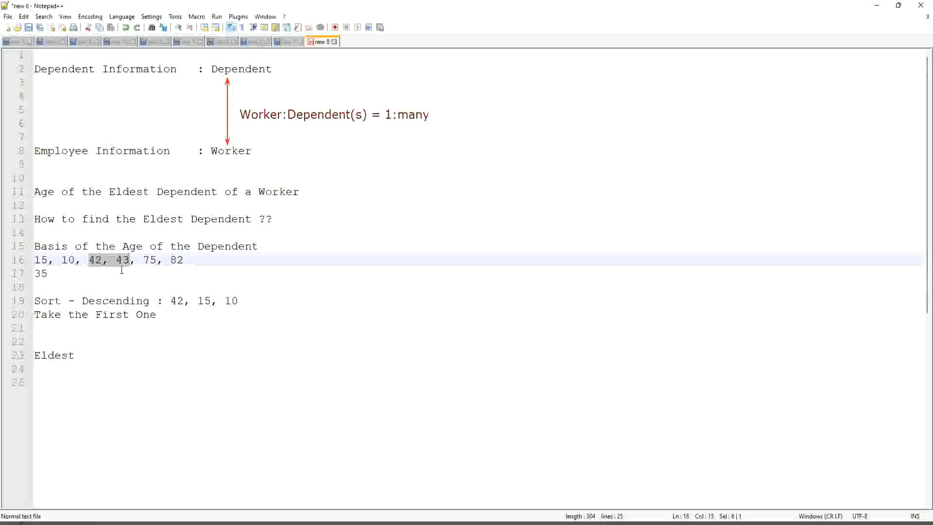
left_click(136, 260)
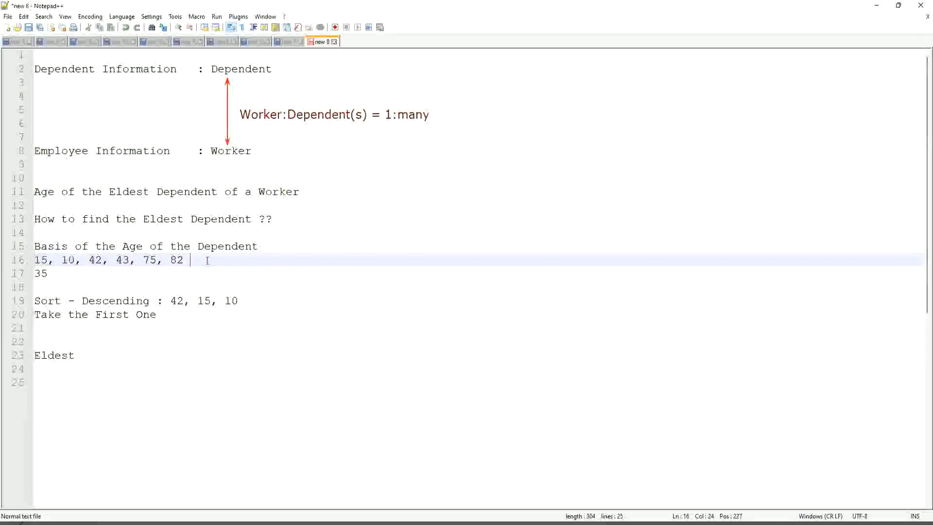
left_click(177, 260)
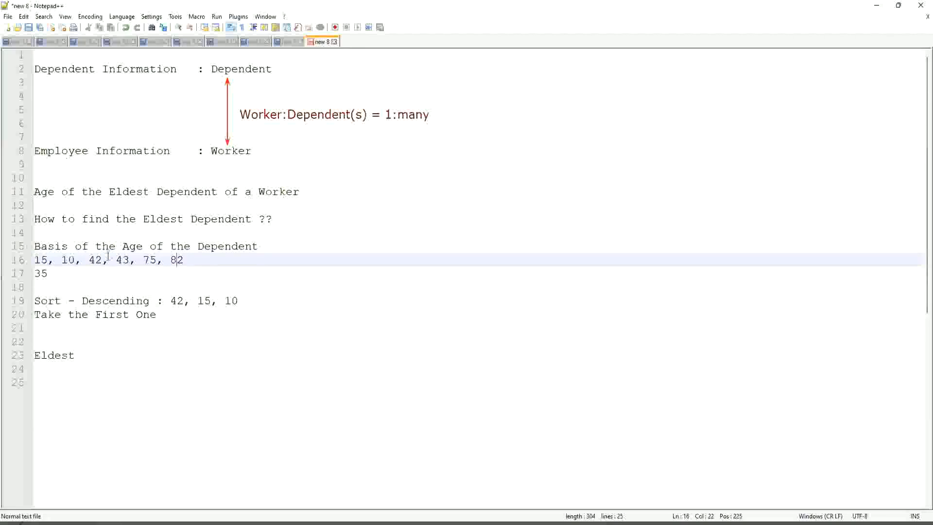
left_click(106, 260)
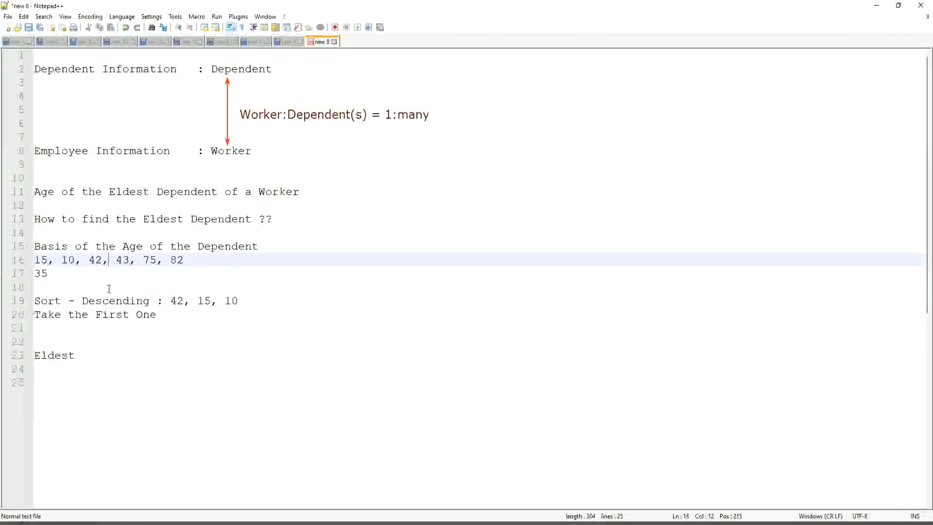
left_click(96, 300)
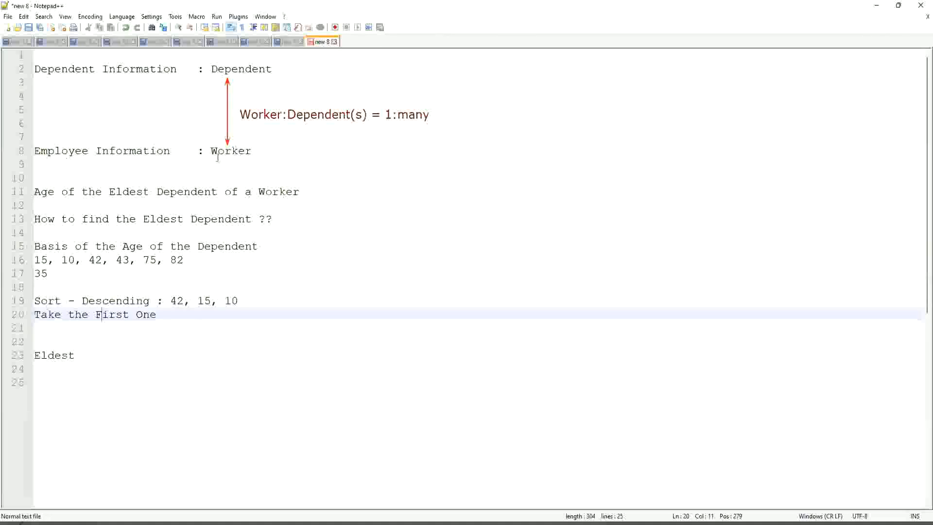
double_click(239, 68)
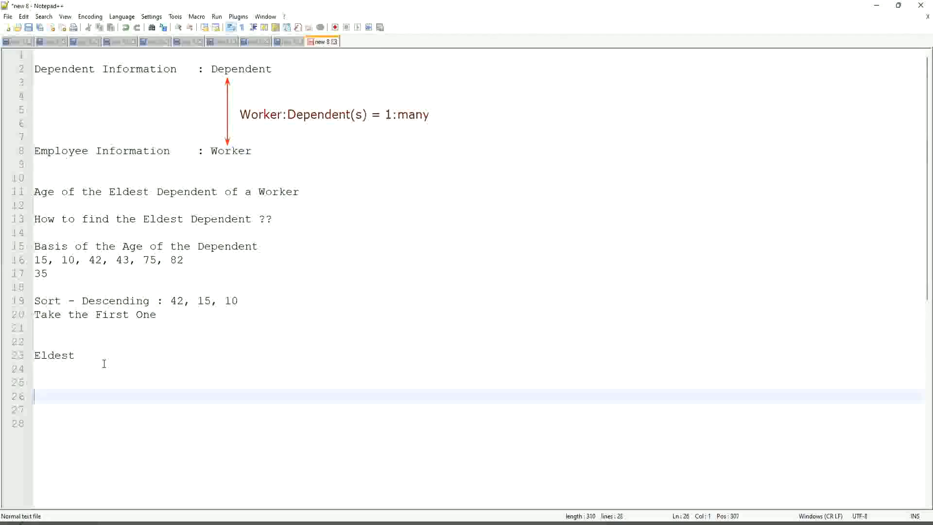
Write 'Extract Single Instance / Lookup Related Value' on line 26.
type("Extract Single")
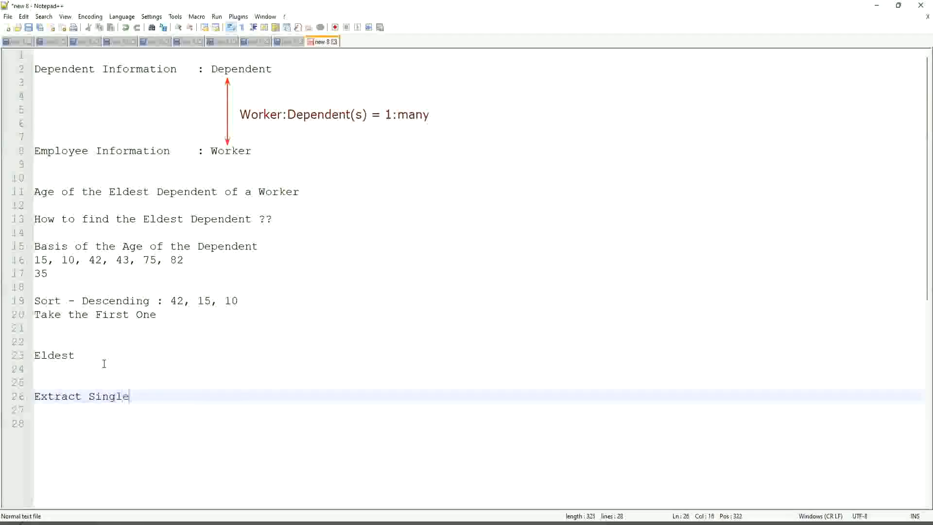
type("Instance")
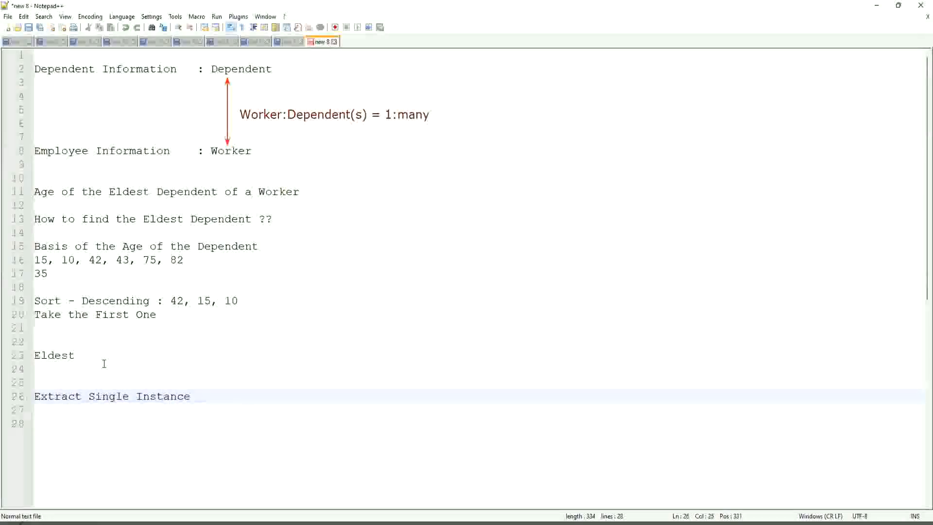
type("/ Lookup Relat")
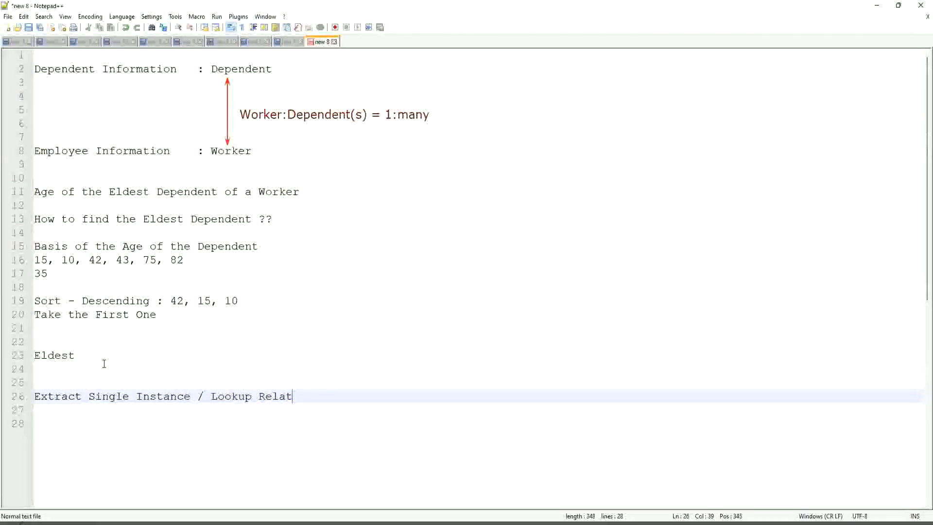
type("ed Value")
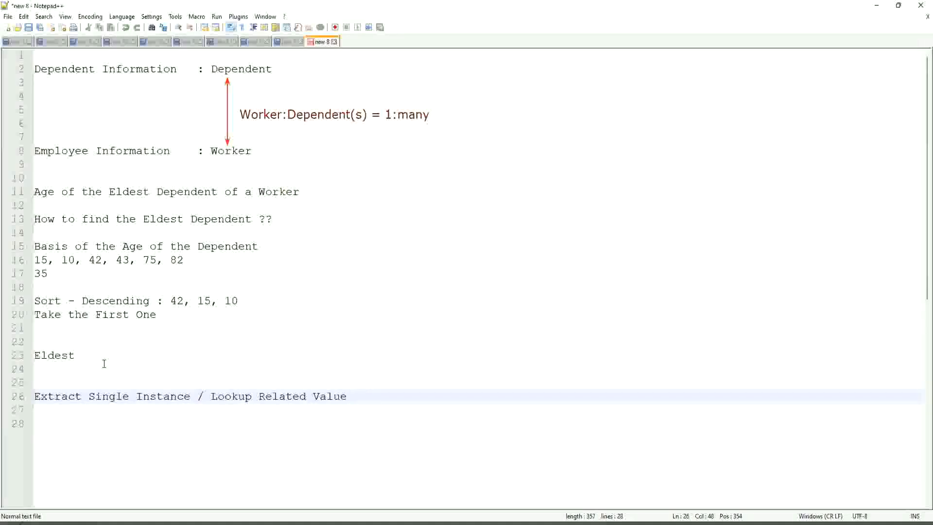
Insert the abbreviations '(ESI)' after Instance and '(LRV)' after Value.
left_click(352, 397)
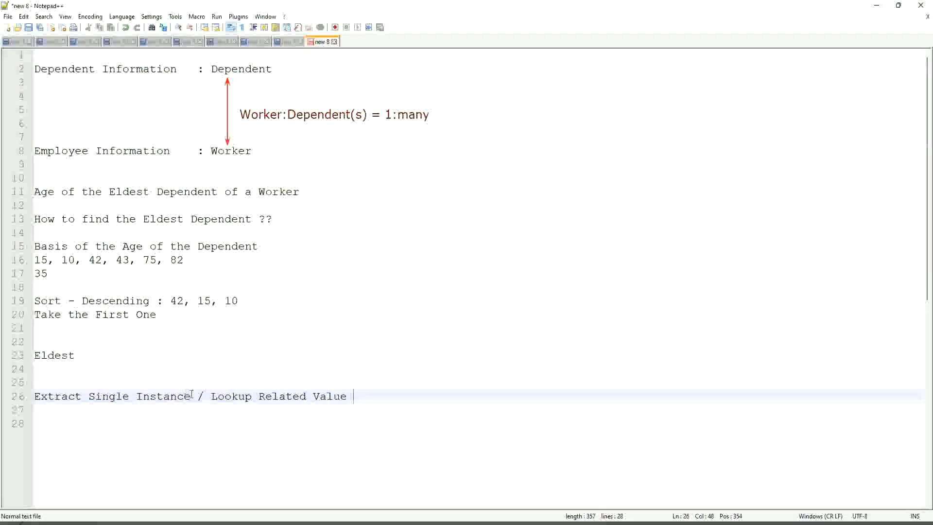
type("(ESI")
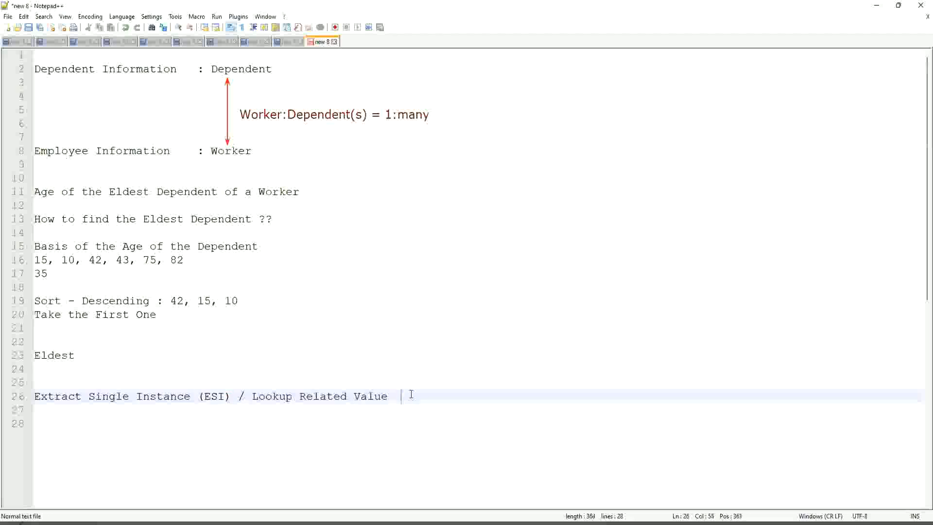
type("(L")
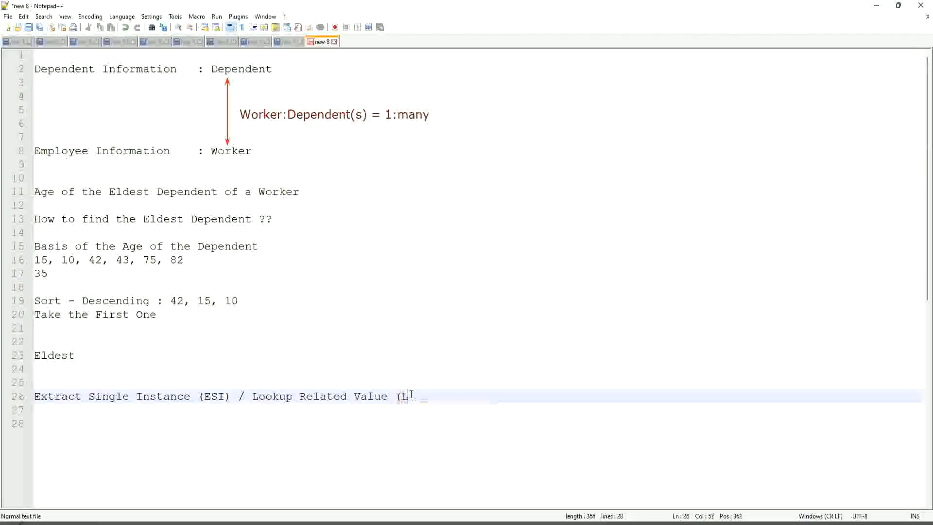
type("RV)")
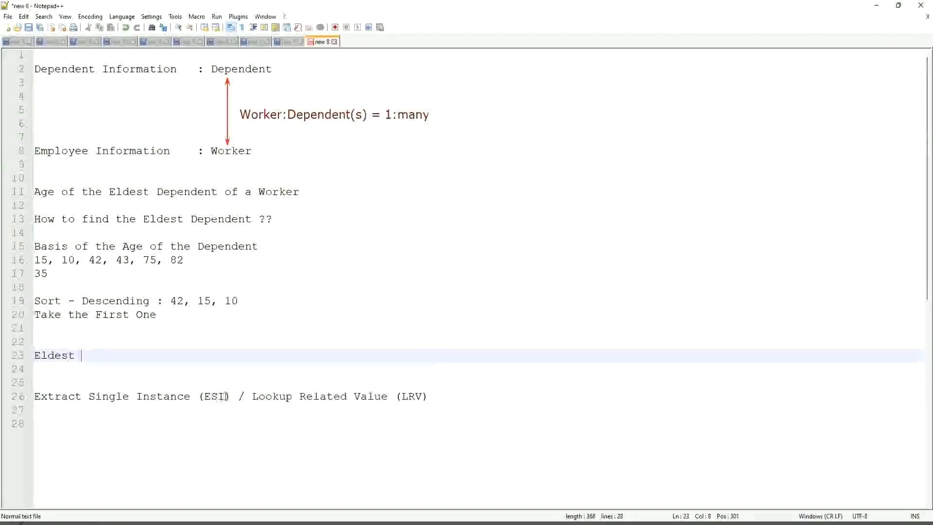
double_click(214, 396)
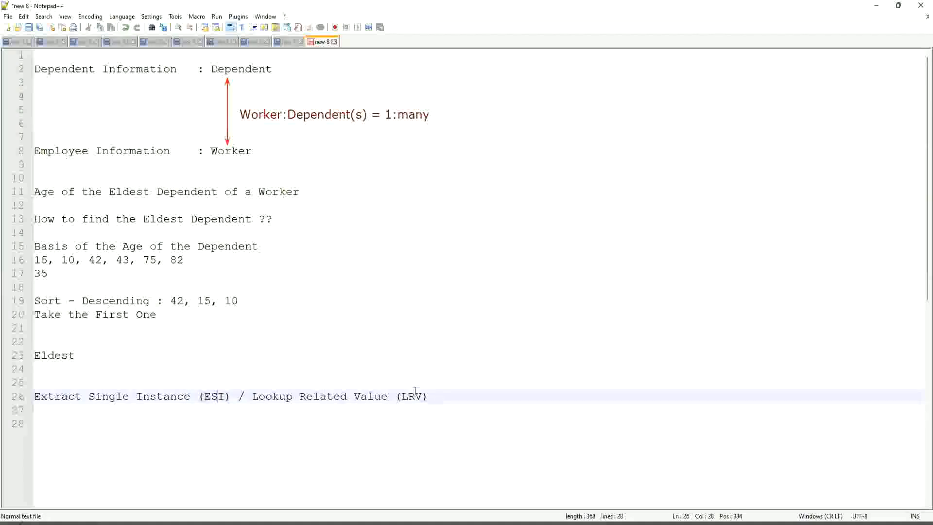
double_click(411, 396)
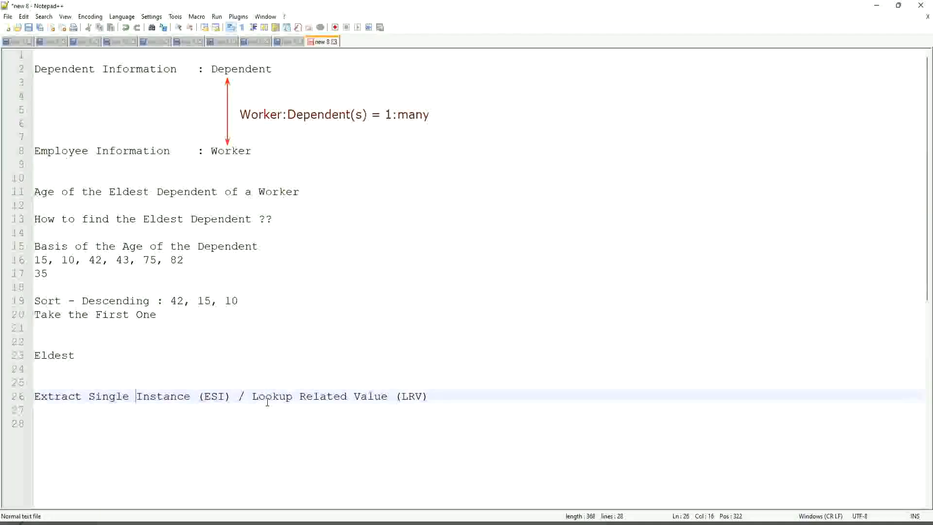
left_click_drag(252, 397, 427, 396)
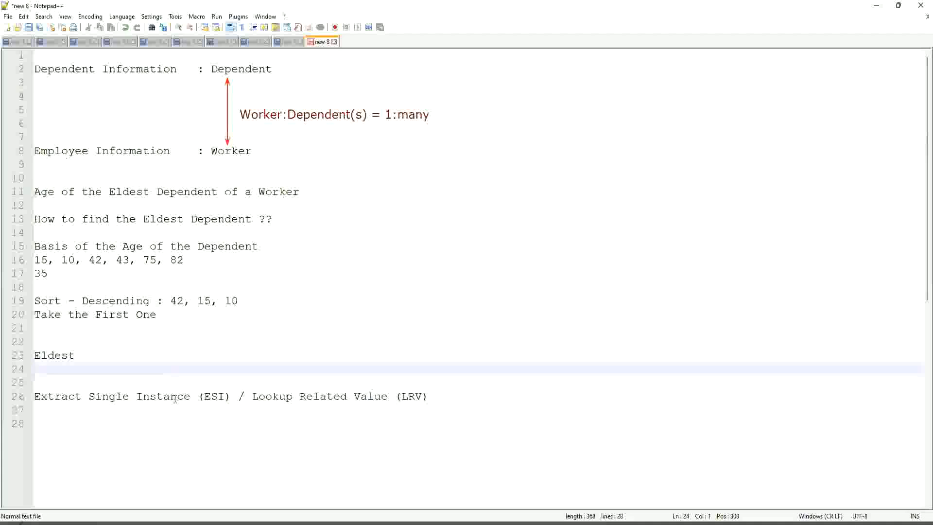
double_click(217, 397)
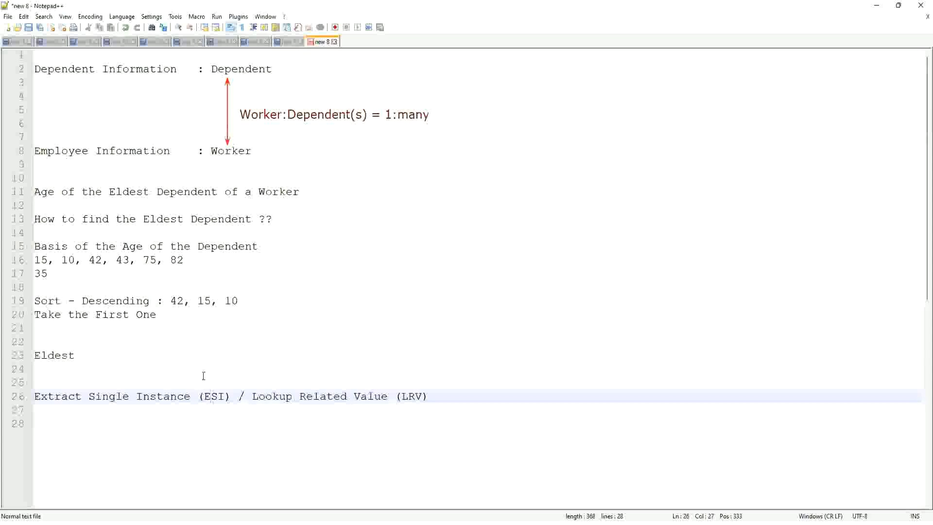
mouse_move(310, 408)
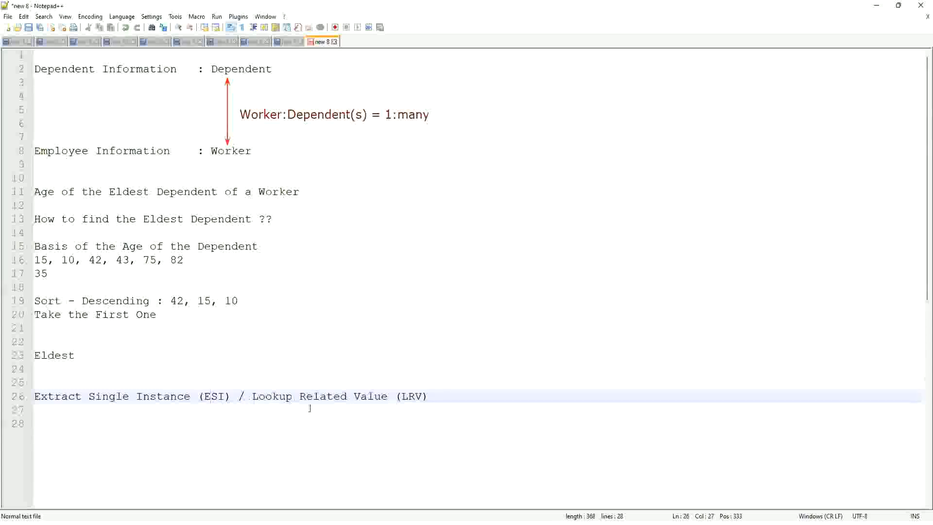
double_click(411, 397)
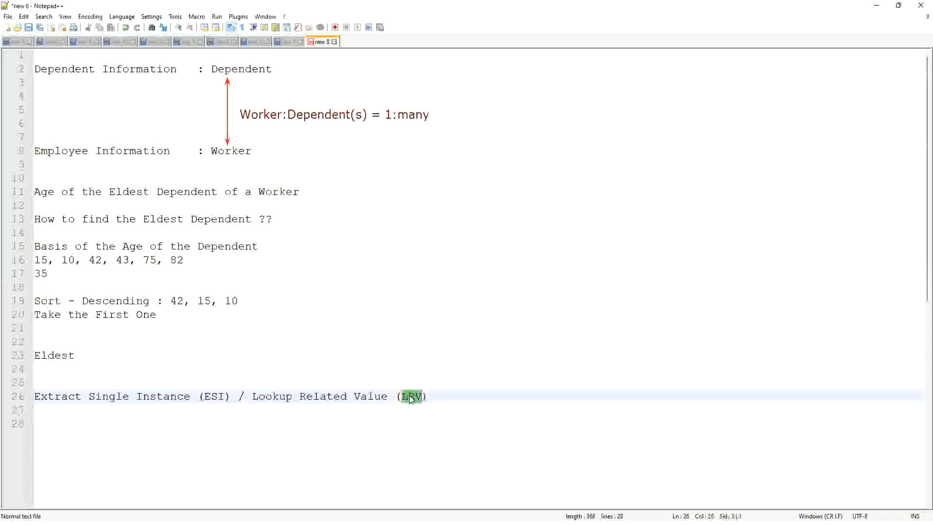